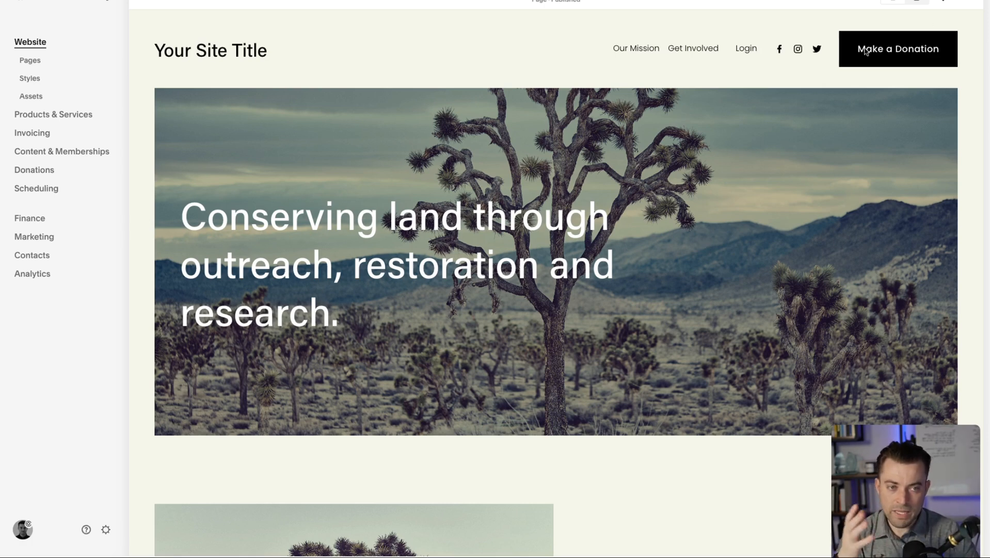
mouse_move(877, 58)
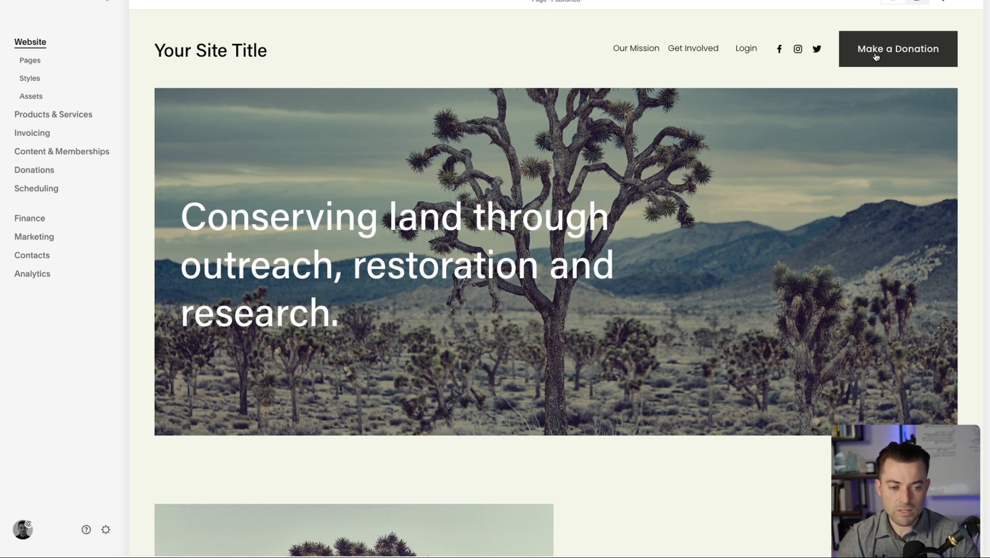
Go to the Make a Donation page and leave the section editor to preview it
click(899, 49)
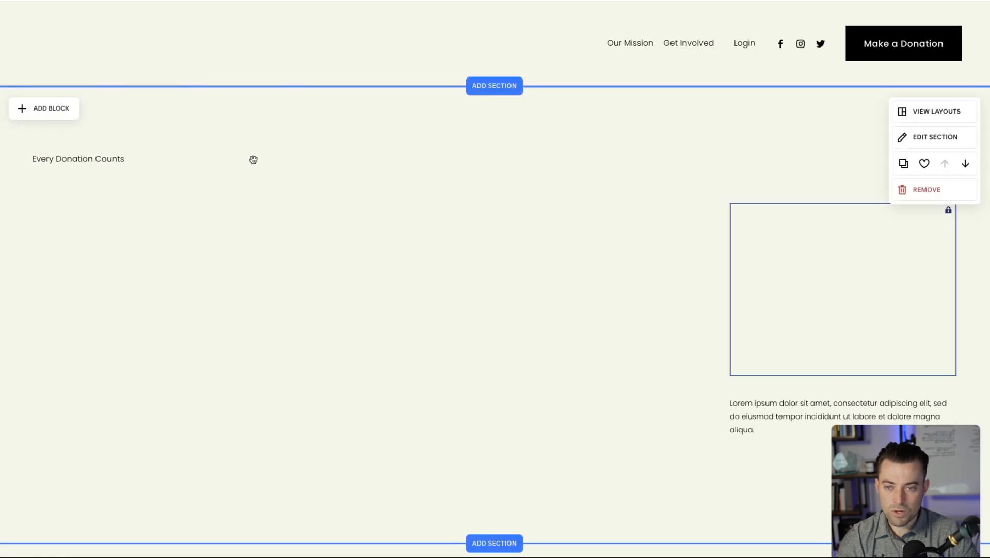
click(44, 109)
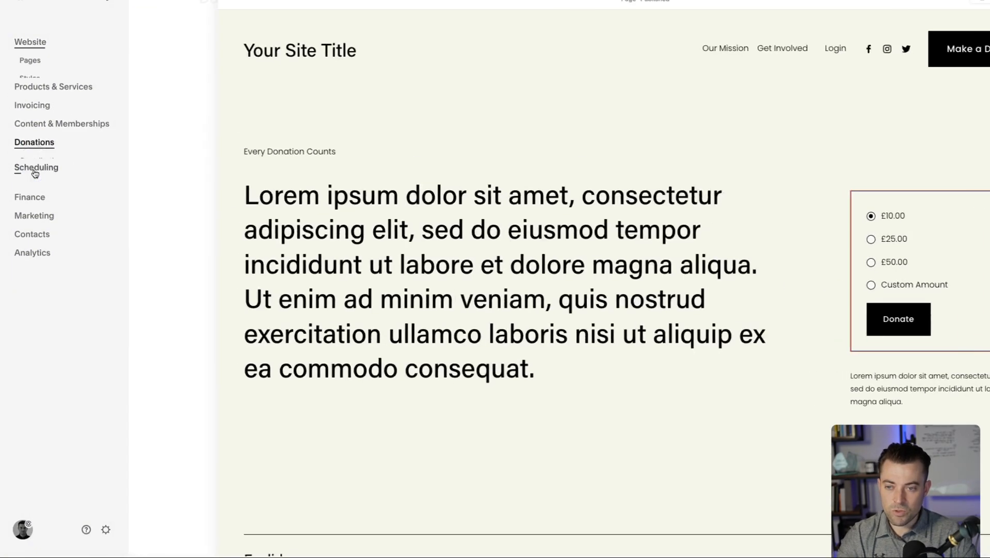
View the Donations overview and scroll through the Payments processor options (Squarespace Payments, PayPal, Square, Stripe)
click(36, 141)
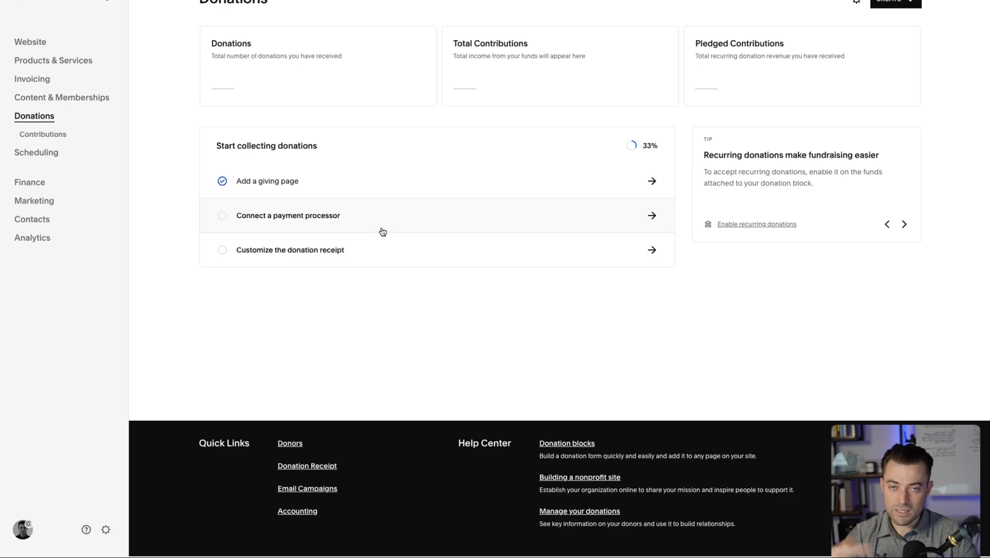
mouse_move(356, 221)
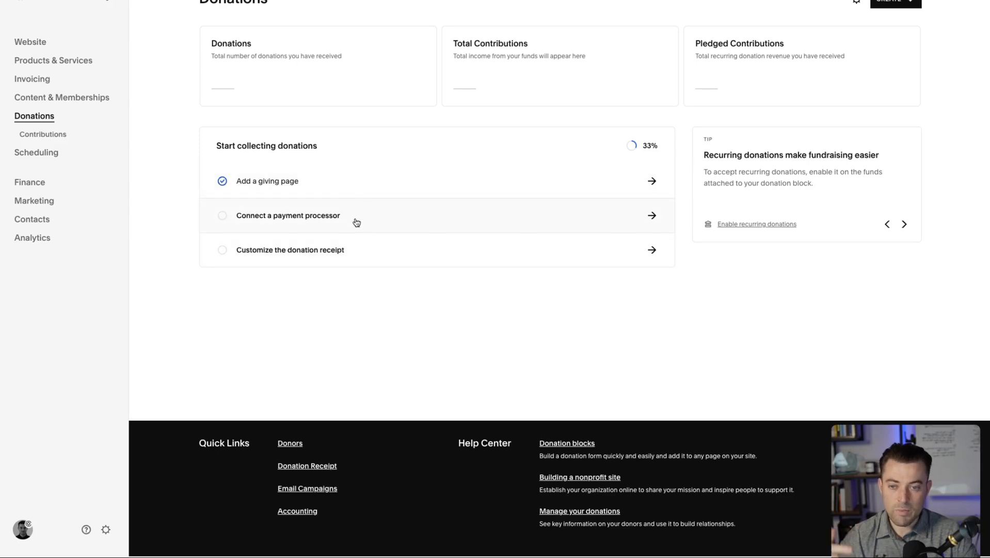
mouse_move(360, 239)
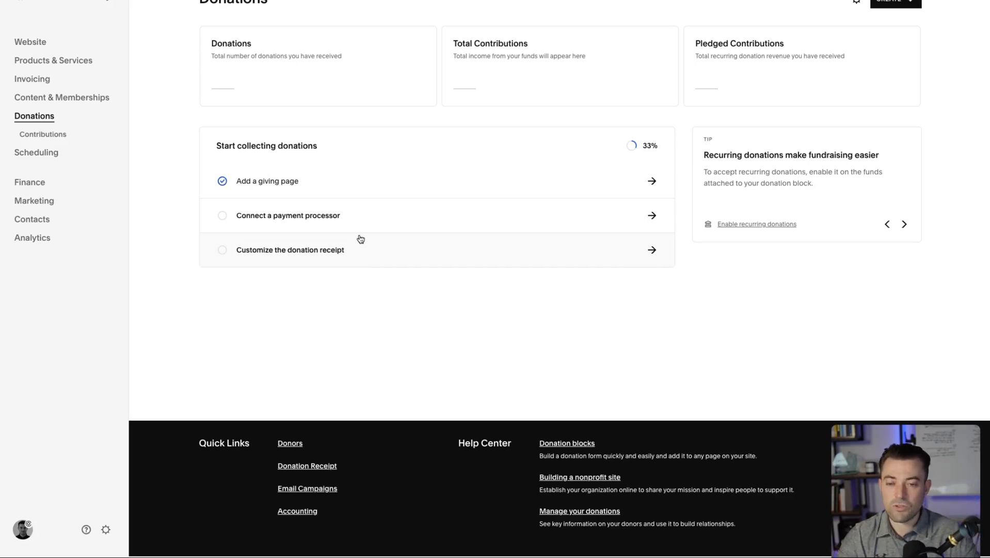
mouse_move(399, 270)
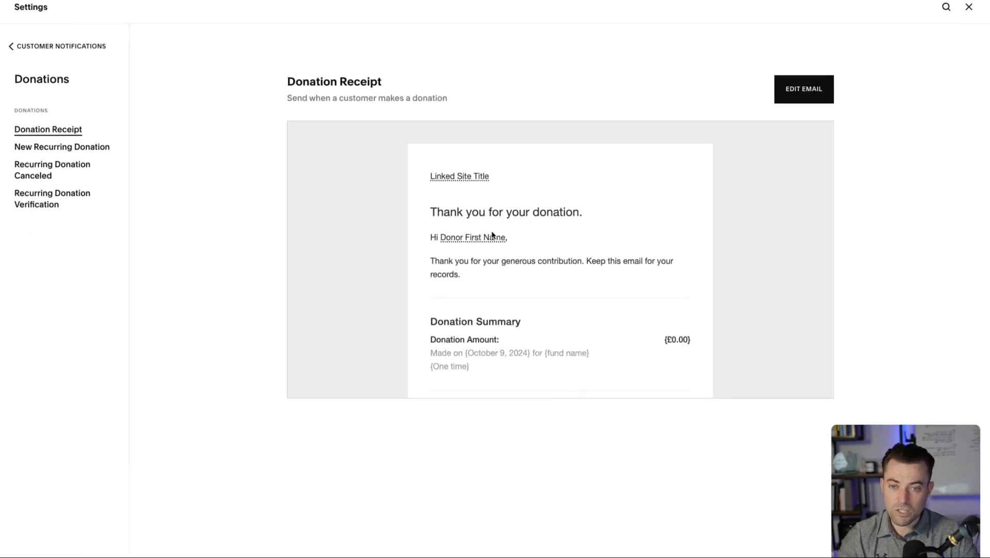
click(58, 46)
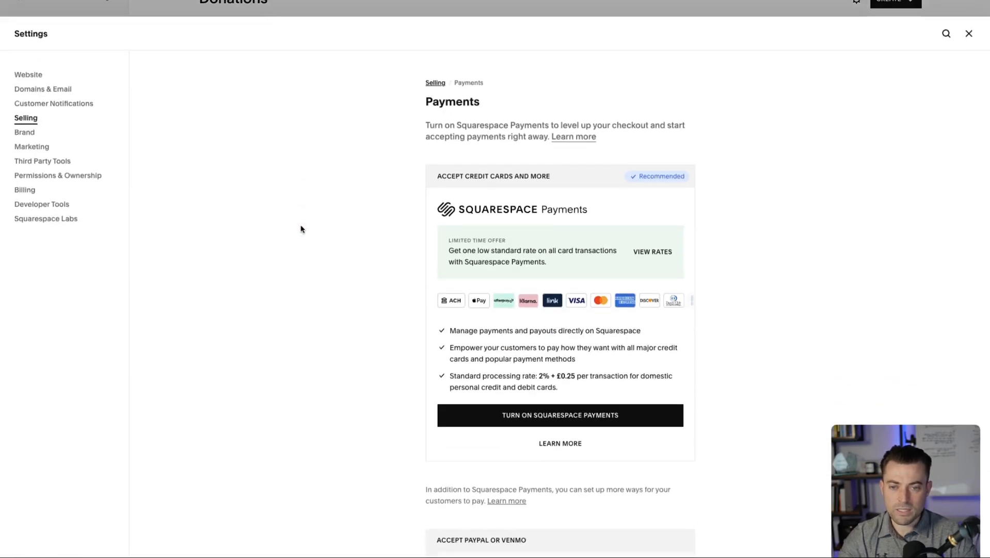
scroll(down, 3)
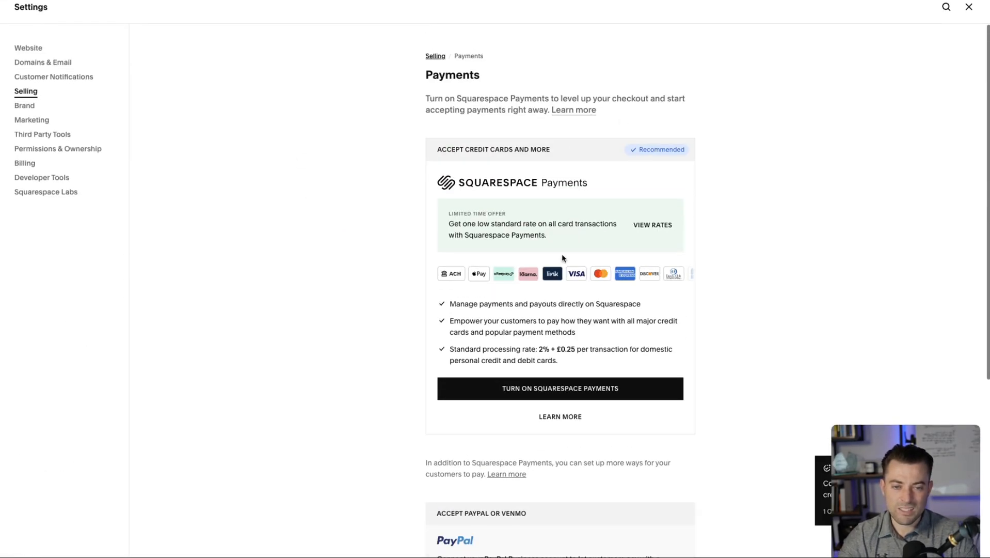
scroll(down, 3)
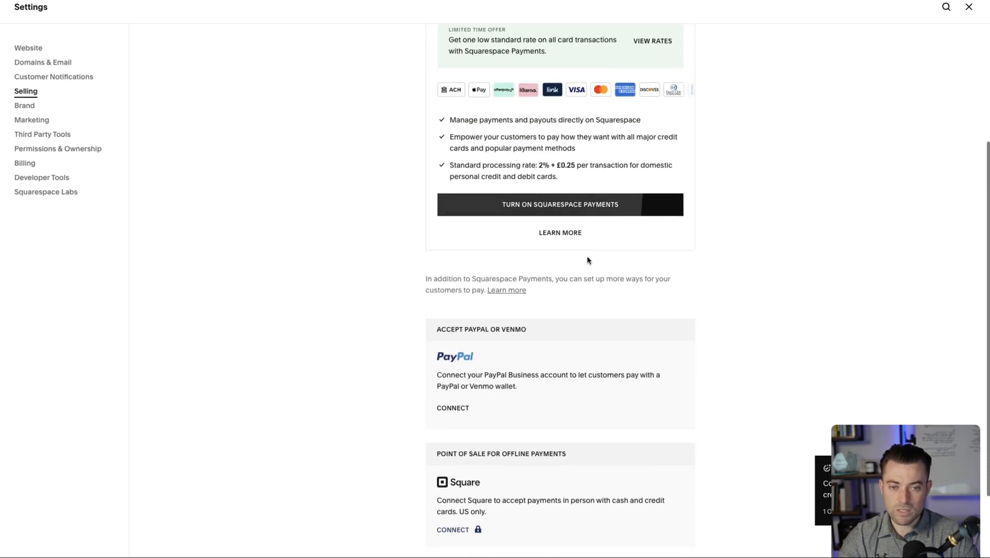
scroll(down, 3)
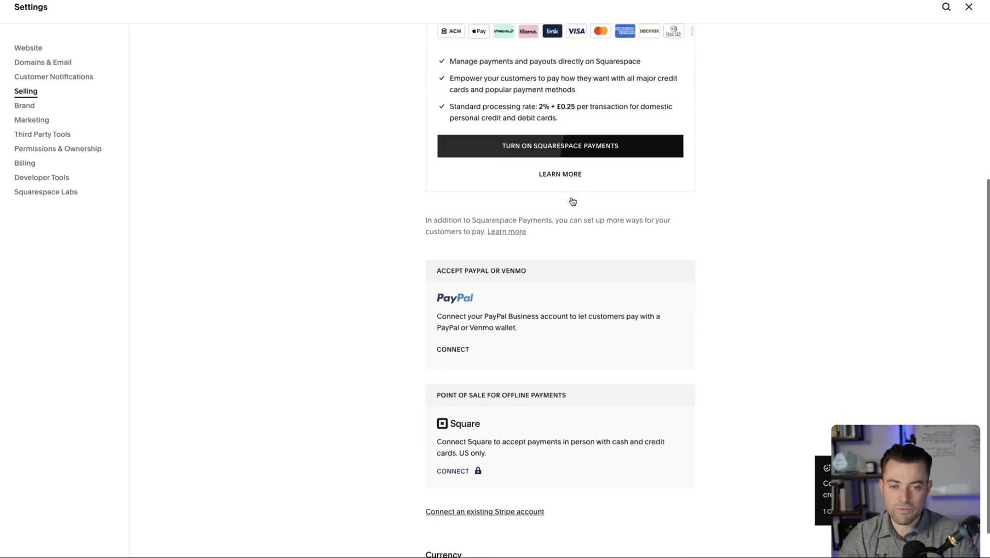
scroll(down, 3)
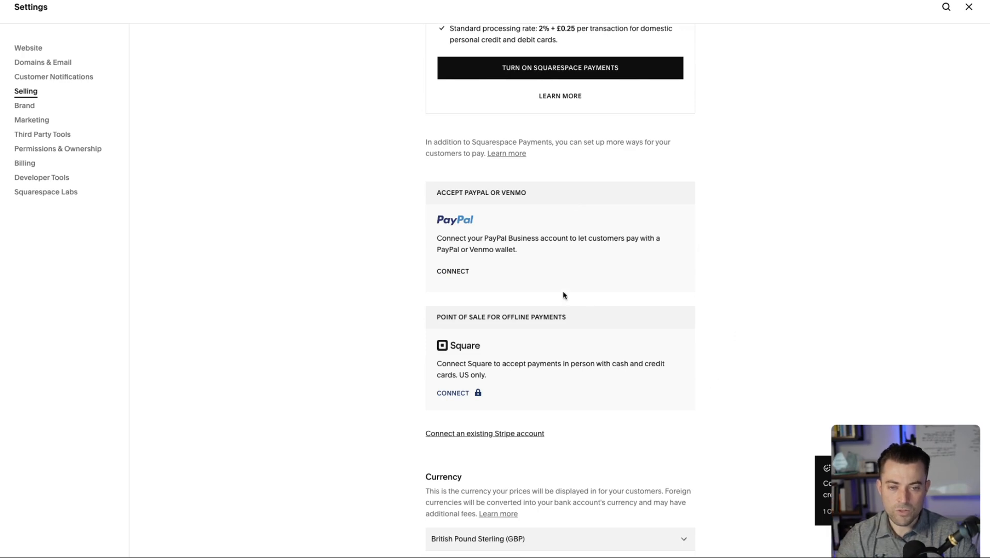
mouse_move(541, 335)
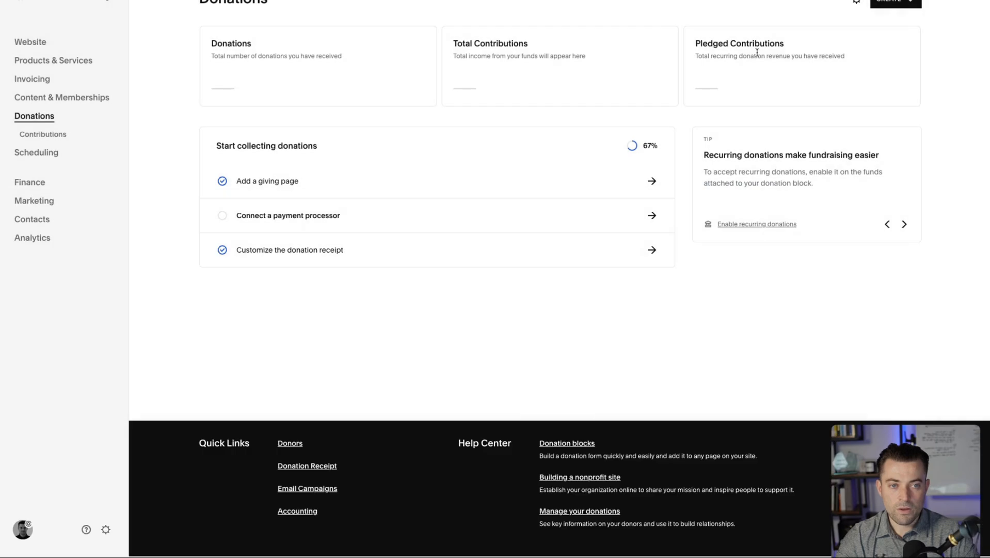
Show the Create menu listing Standard donation, Crowdfunding and Fundraiser page types
click(894, 1)
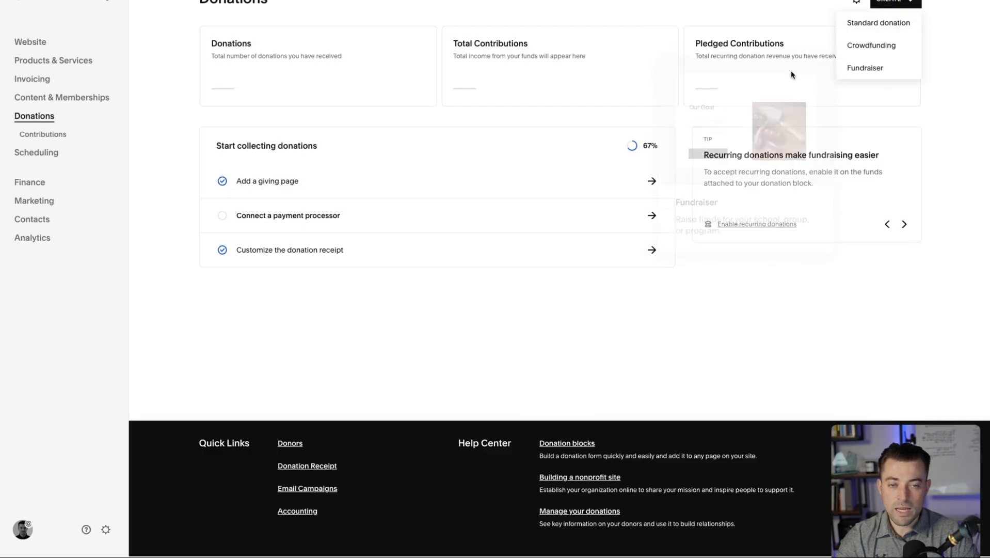
mouse_move(873, 46)
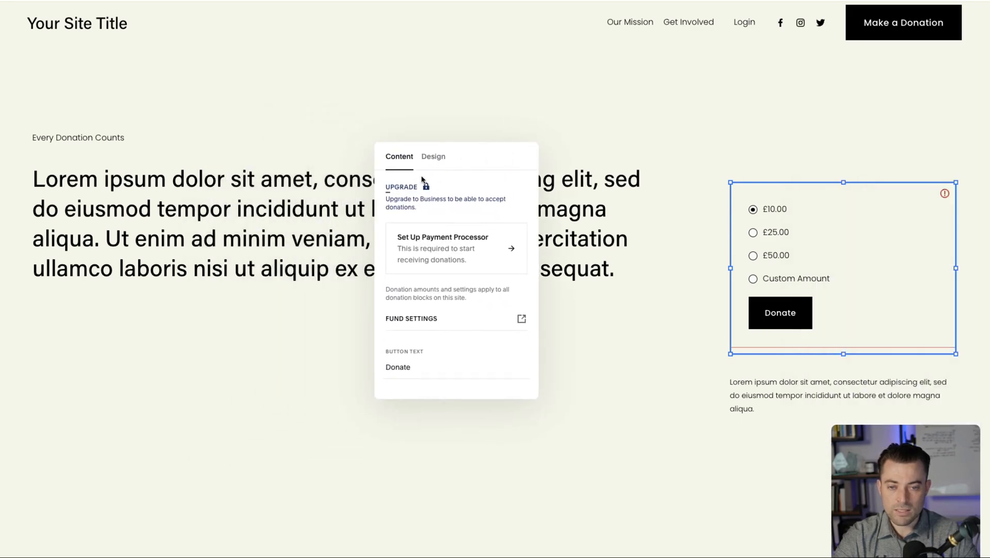
mouse_move(475, 255)
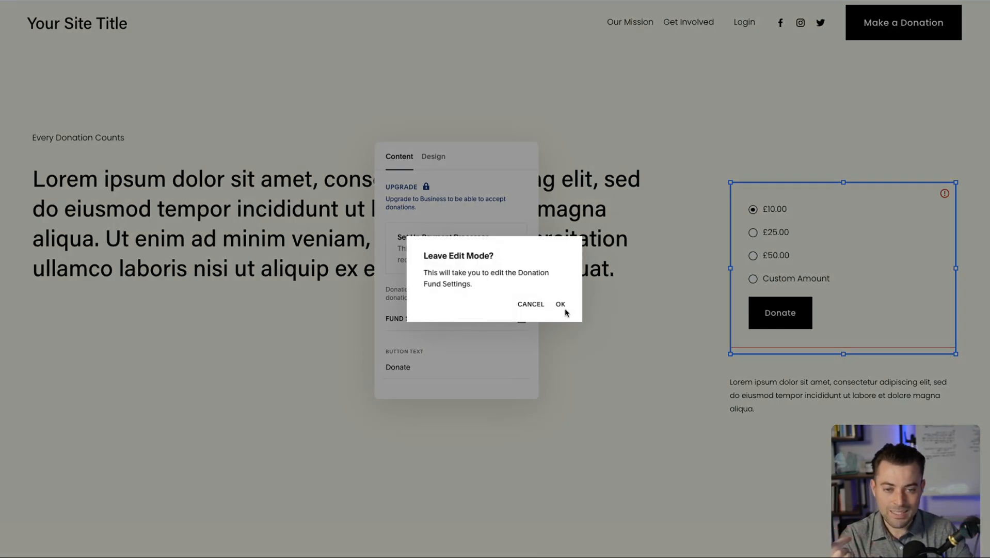
Confirm leaving edit mode to reach the General Fund settings
click(560, 304)
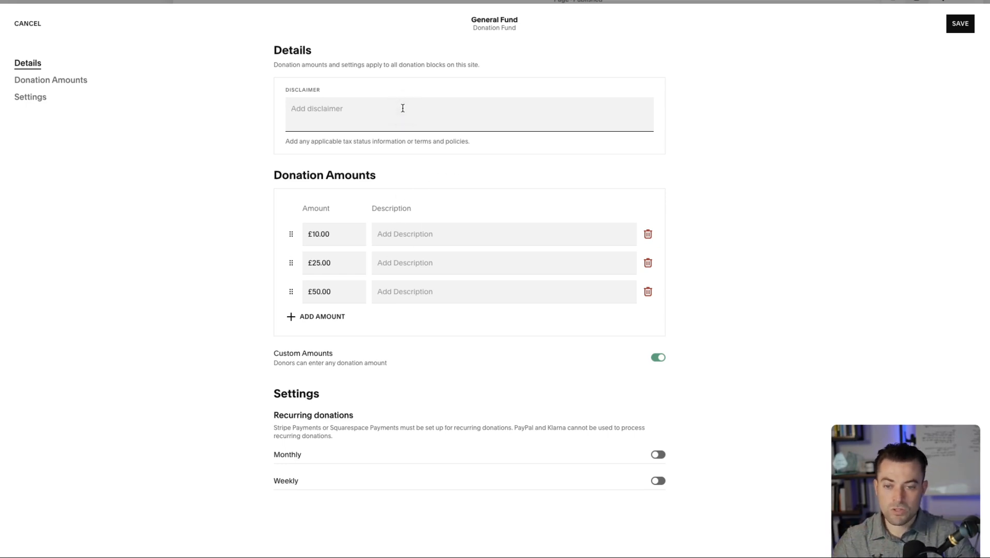
Enter the fund disclaimer and add £100.00 and £150.00 donation amounts
text(This is for my laptop habit.)
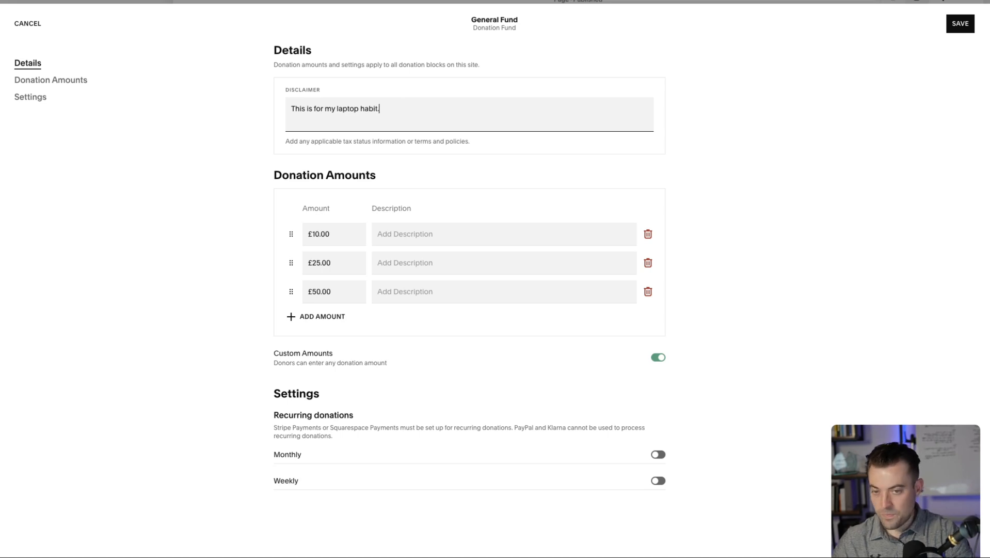
click(316, 316)
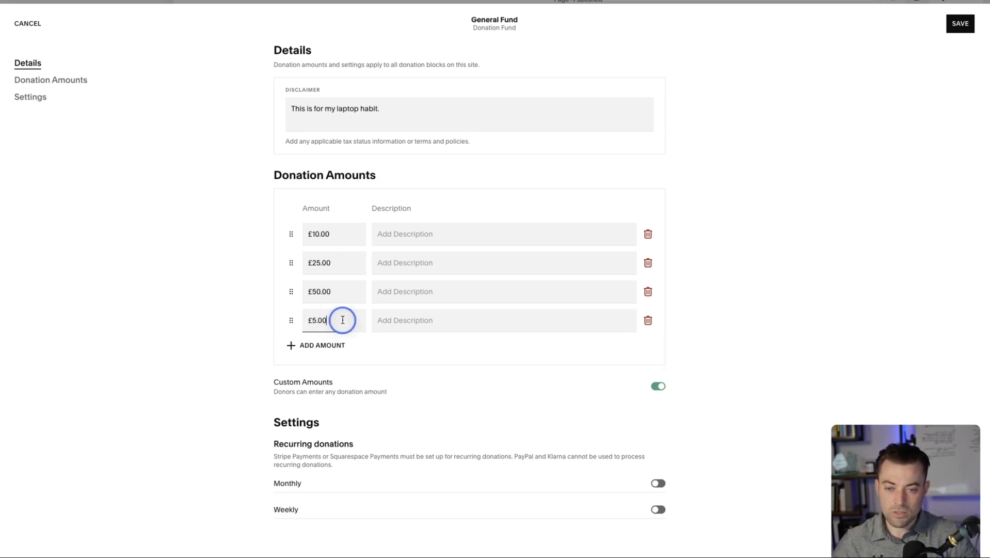
double_click(316, 320)
text(100)
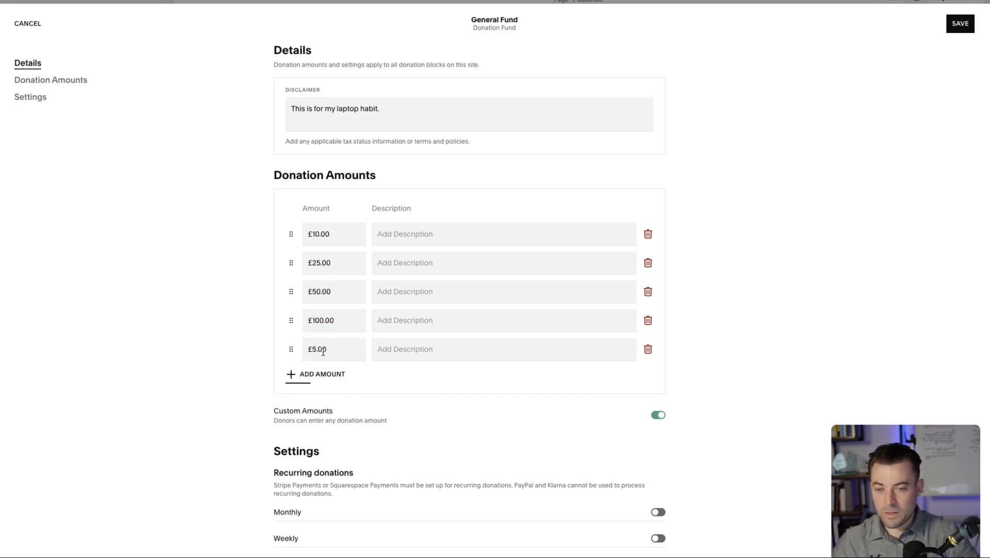
text(1500)
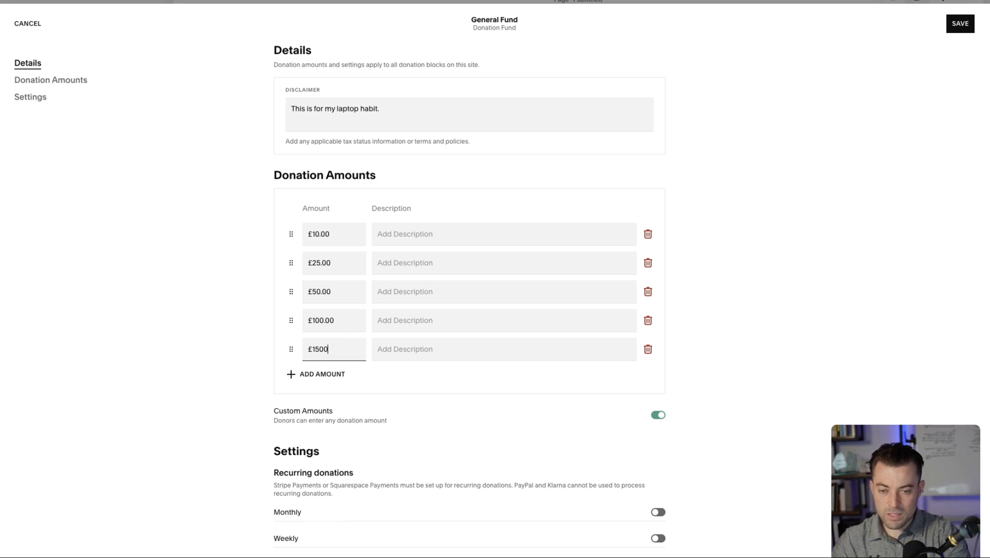
key(Backspace)
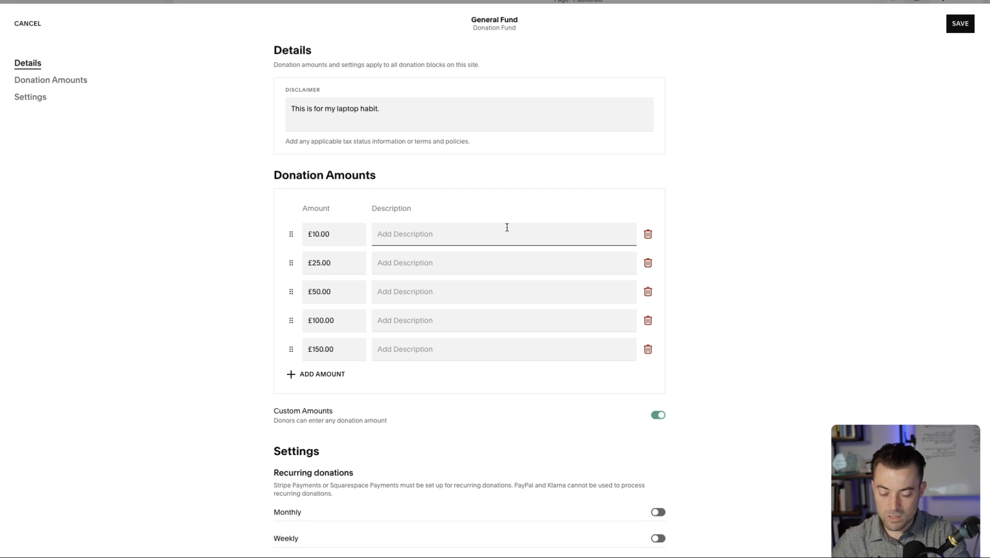
Label the five tiers Bronze, Silver, Gold, Platinum and Diamond
text(Bronze)
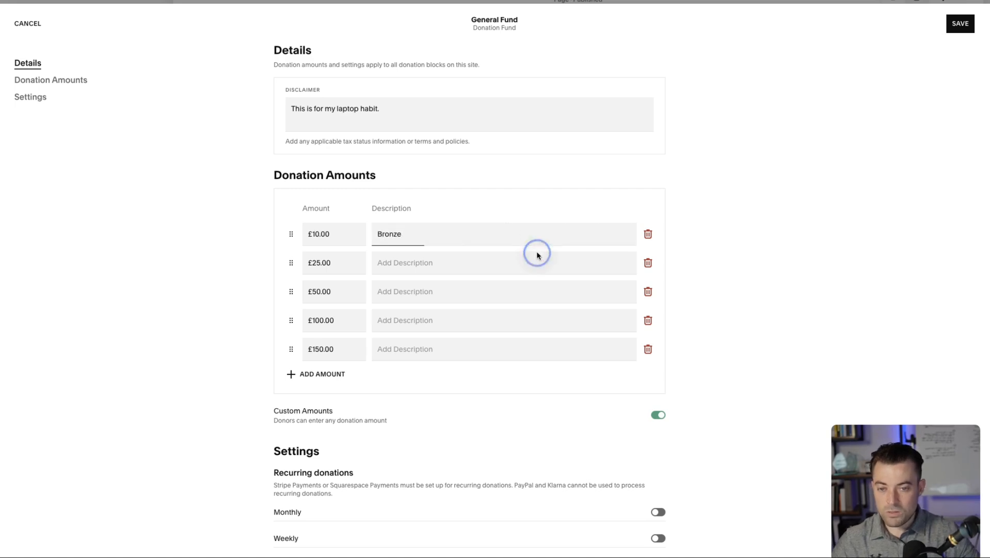
text(Silver)
click(504, 321)
text(P)
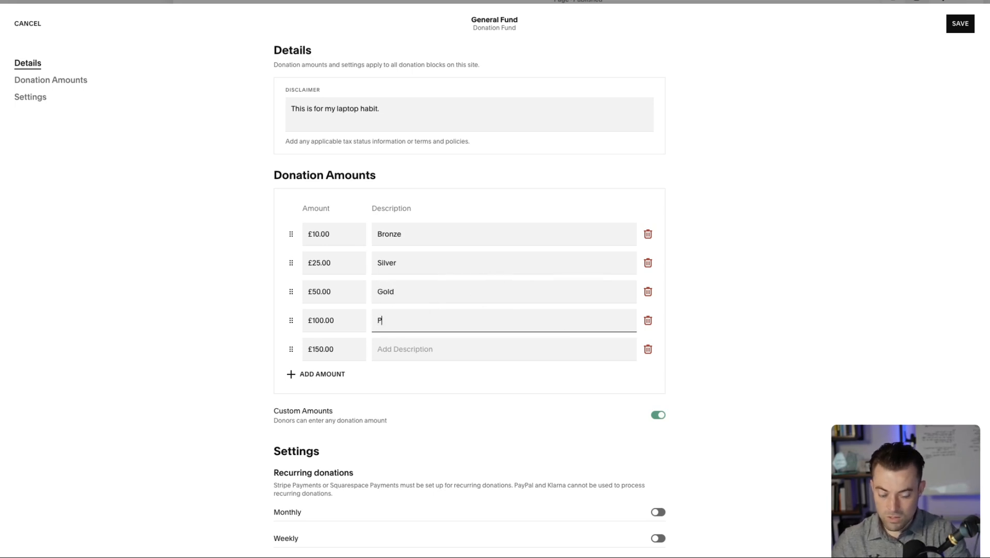
text(latin)
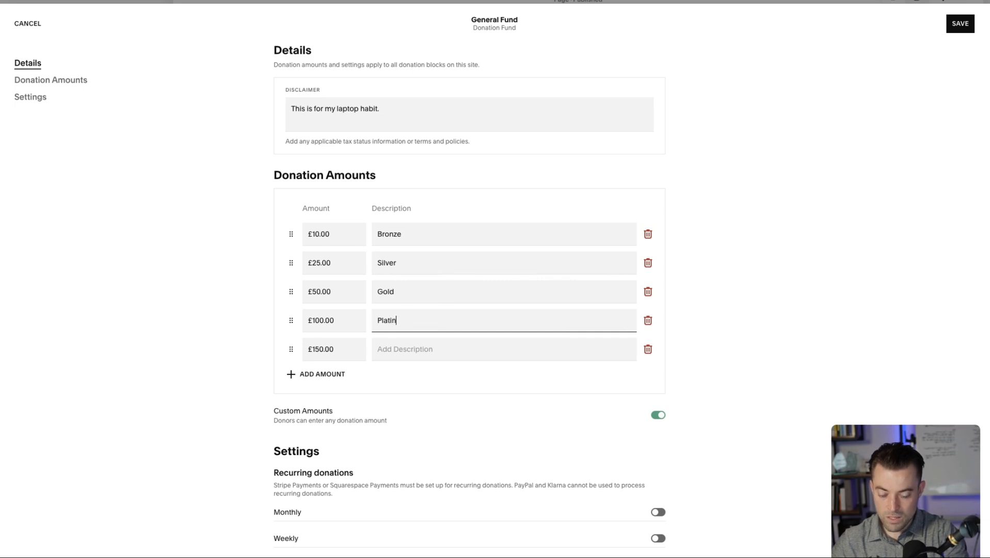
text(Diam)
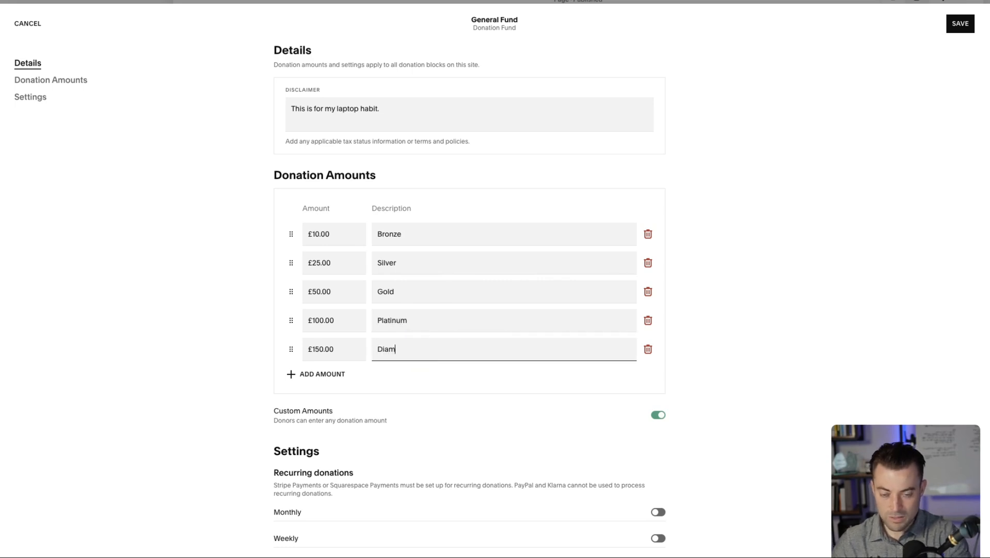
text(ond)
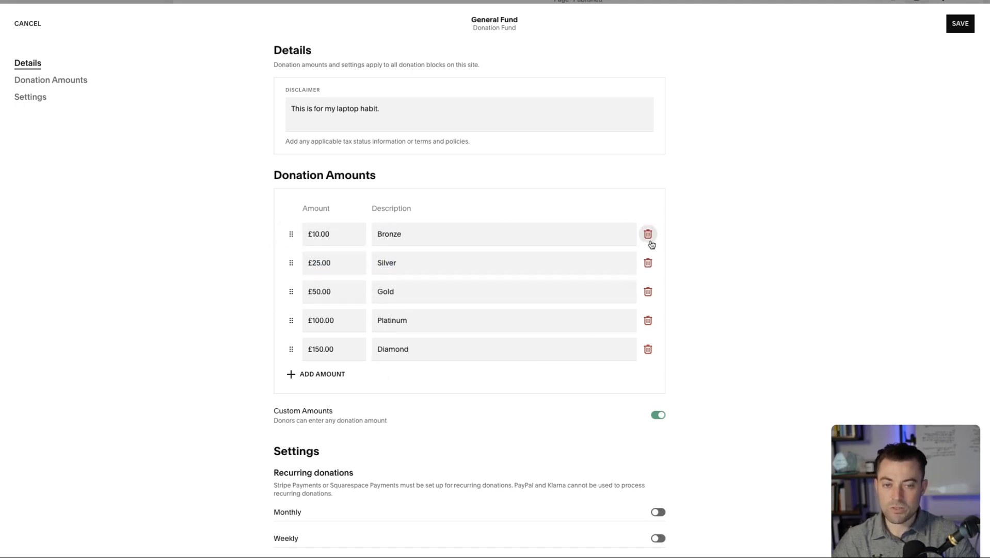
Enable Custom Amounts plus Monthly and Weekly recurring donations for the General Fund
double_click(389, 234)
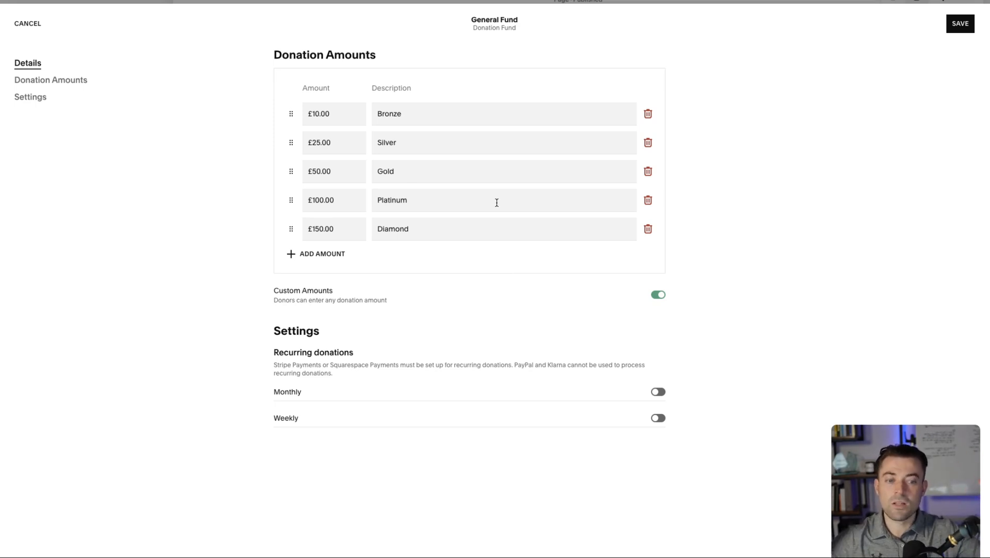
mouse_move(634, 297)
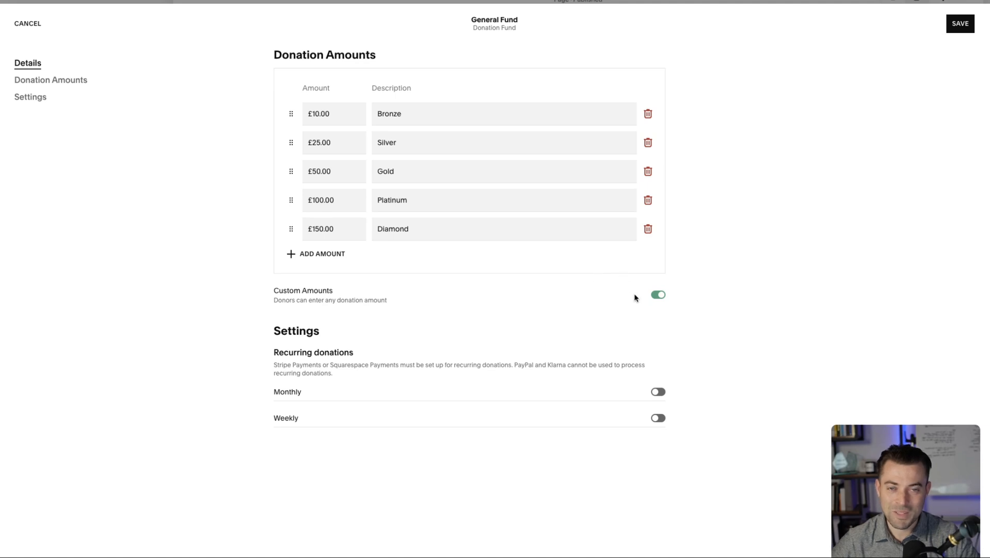
click(657, 295)
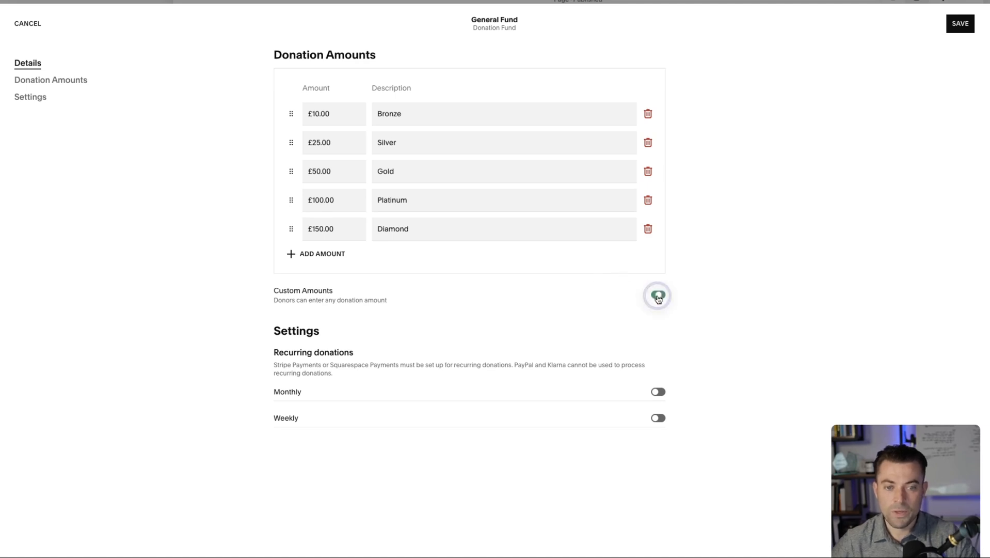
click(657, 295)
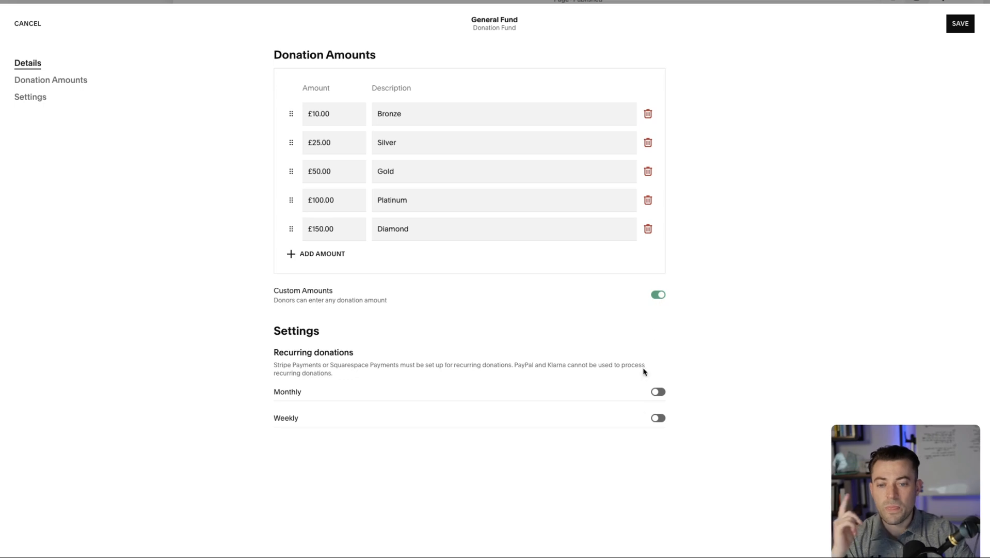
click(658, 392)
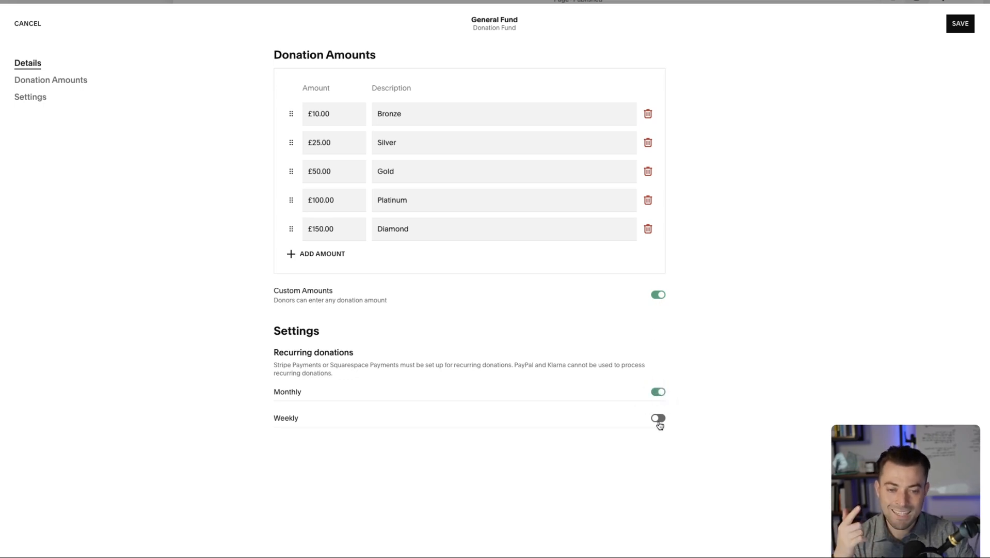
click(658, 418)
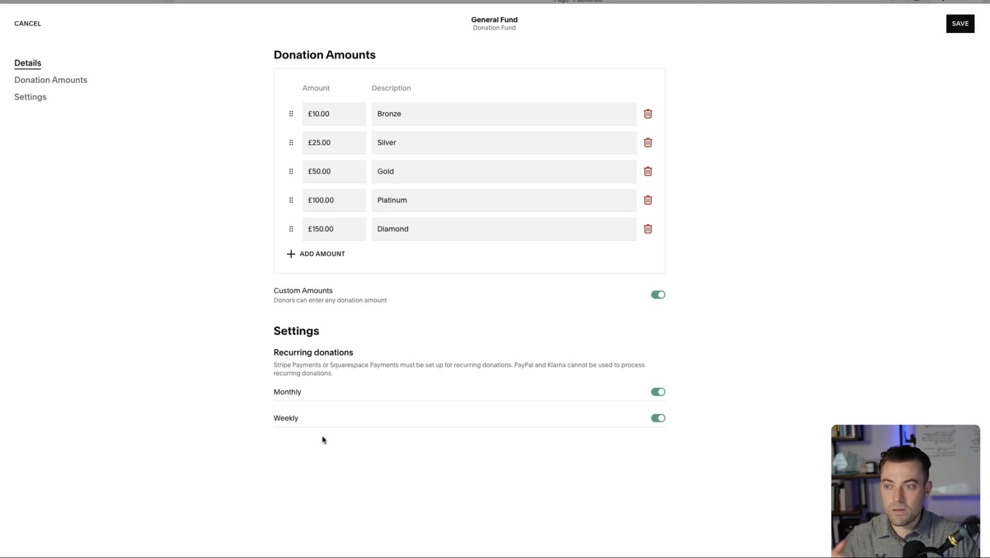
mouse_move(470, 435)
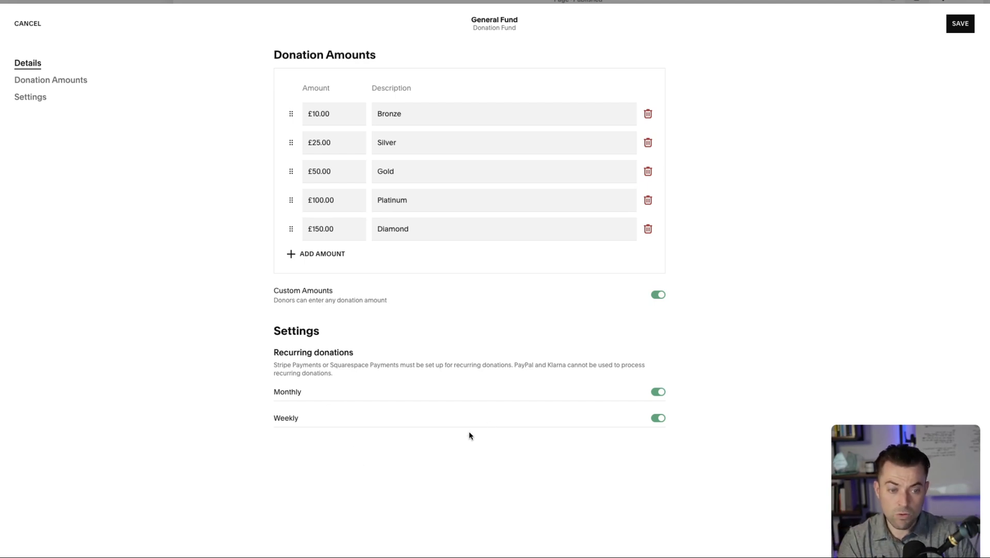
mouse_move(233, 172)
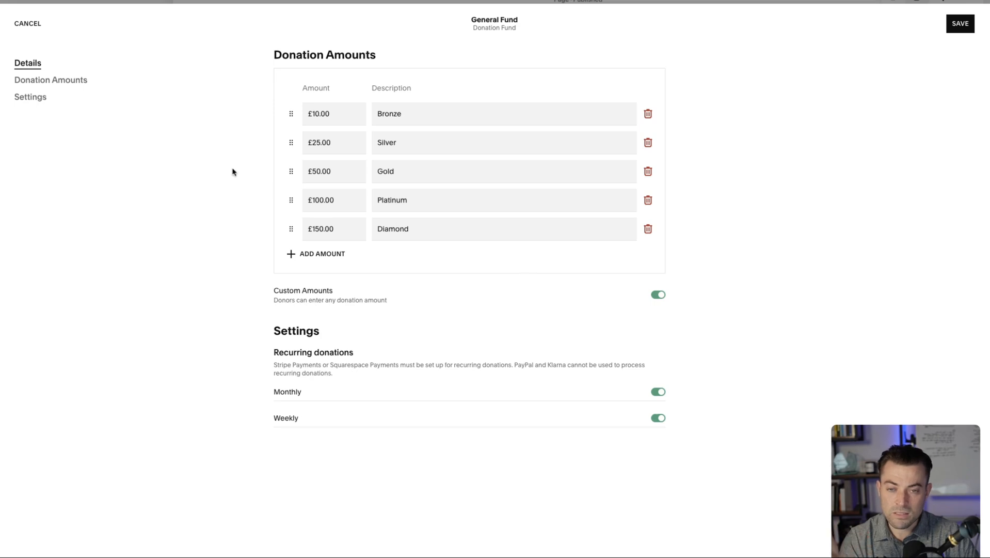
Review the Donation Amounts and settings sections and save the General Fund
click(50, 79)
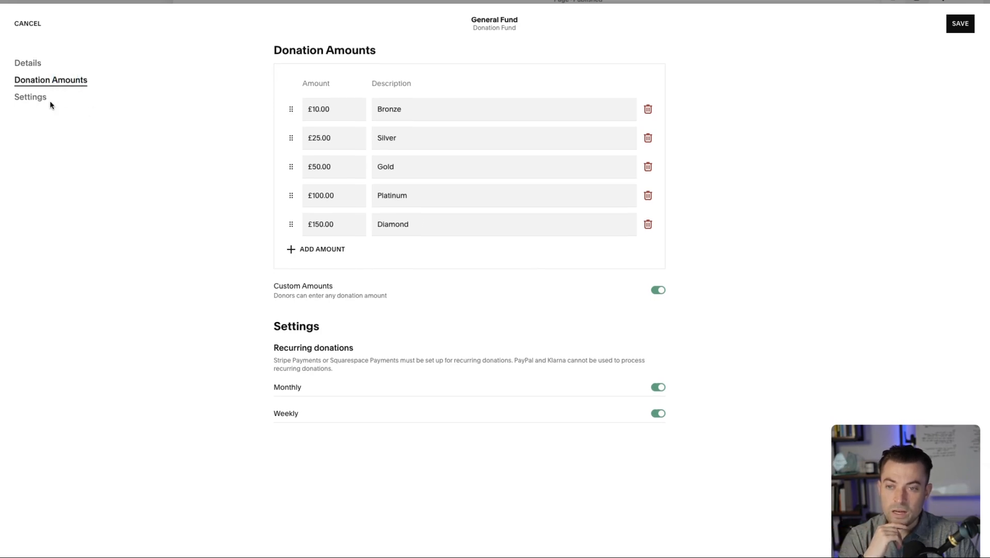
click(30, 97)
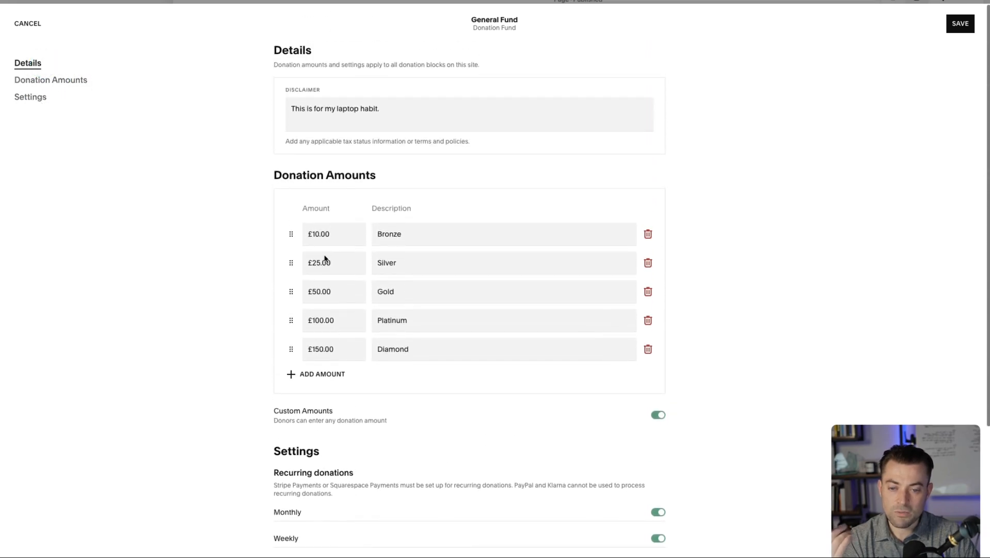
scroll(down, 3)
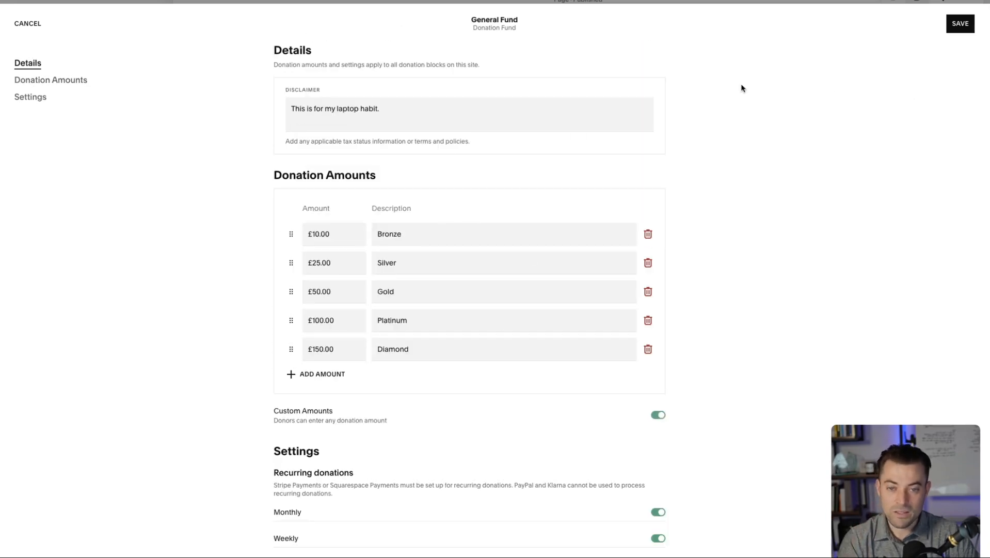
click(960, 24)
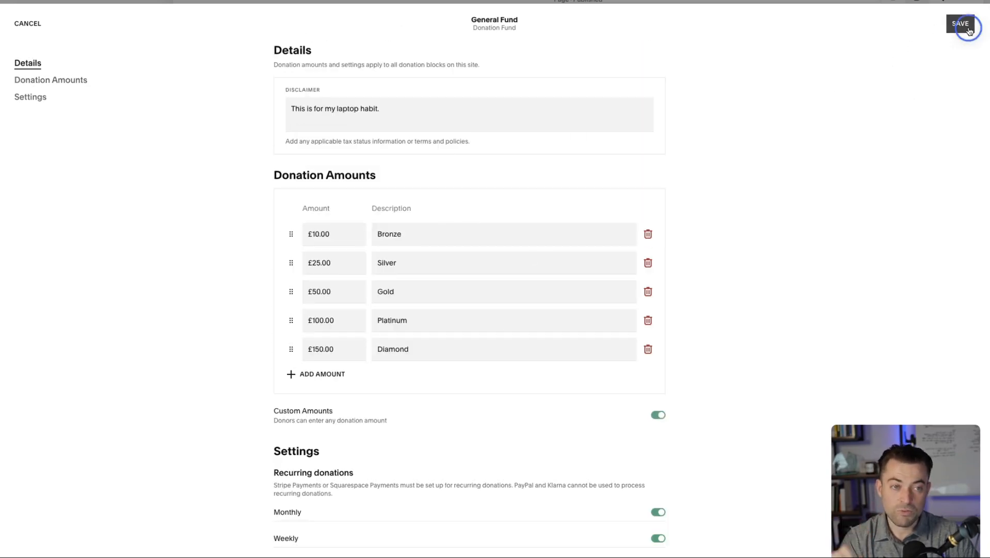
Inspect the updated donation block with tiers, custom amount and frequency dropdown
click(961, 23)
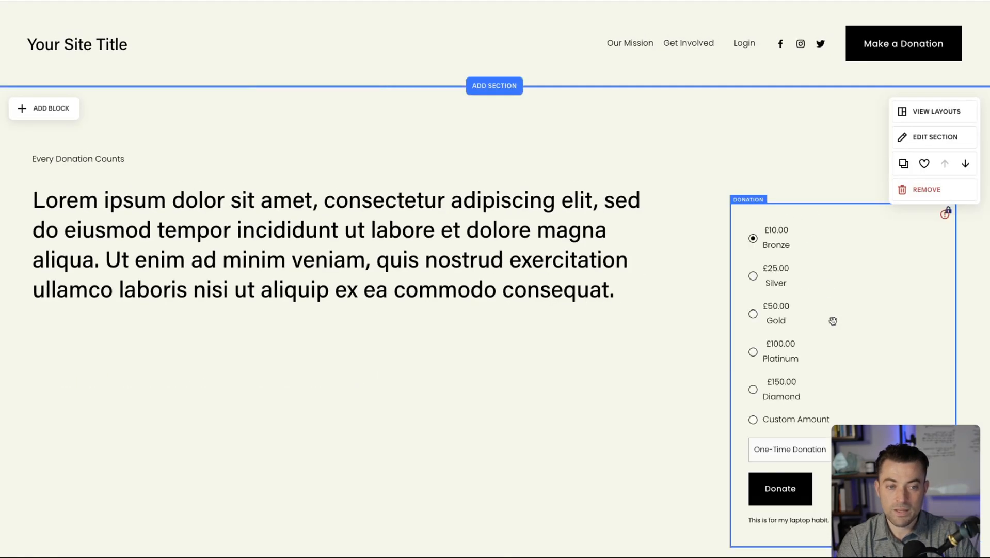
scroll(down, 3)
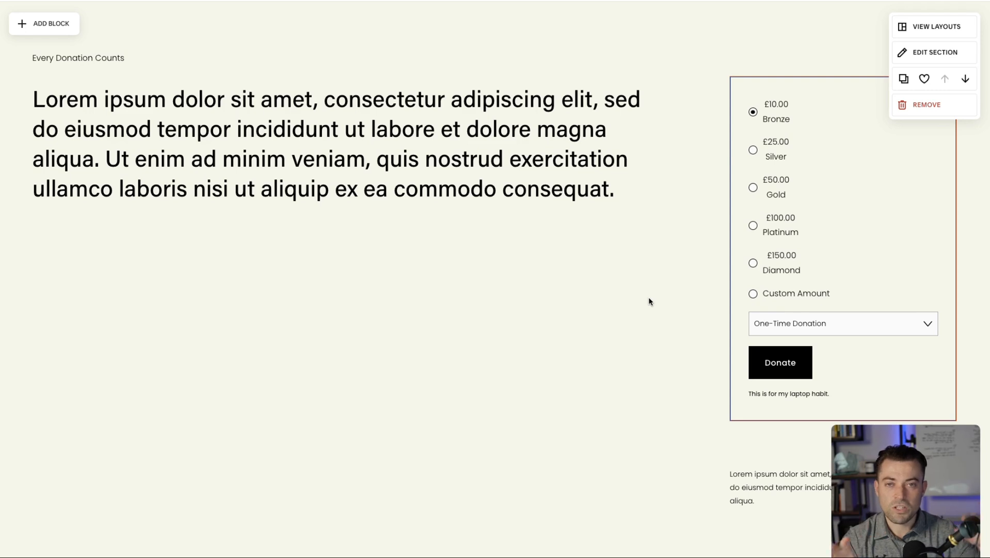
mouse_move(671, 301)
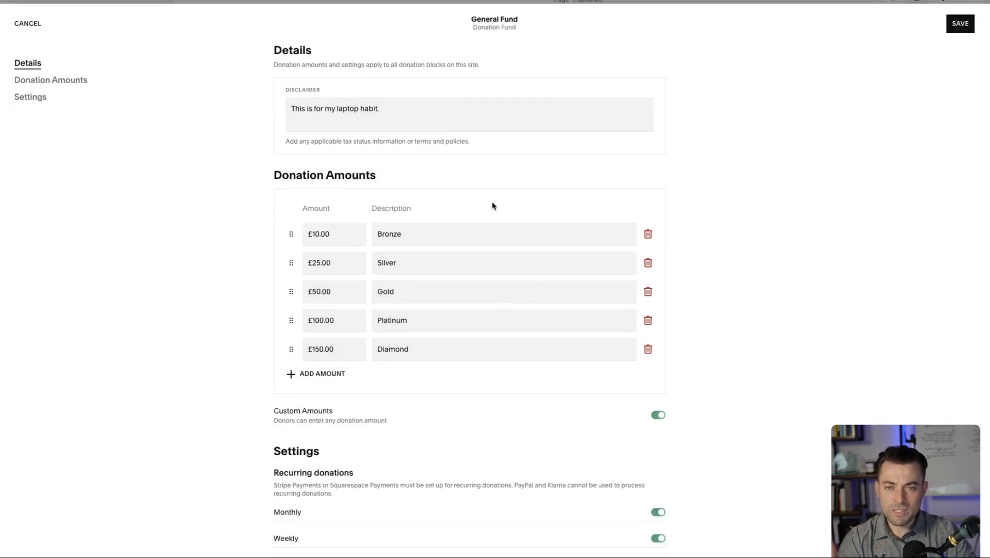
mouse_move(430, 162)
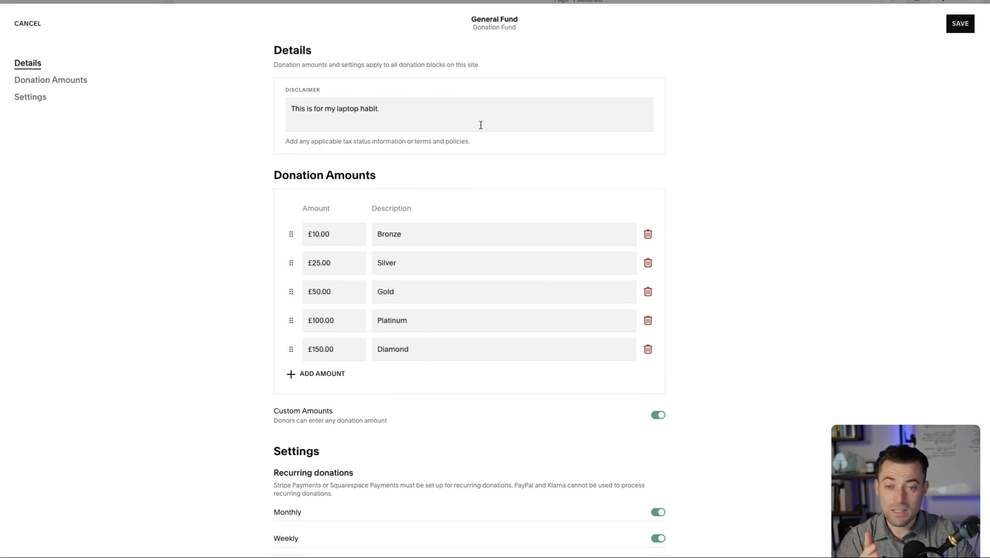
mouse_move(651, 126)
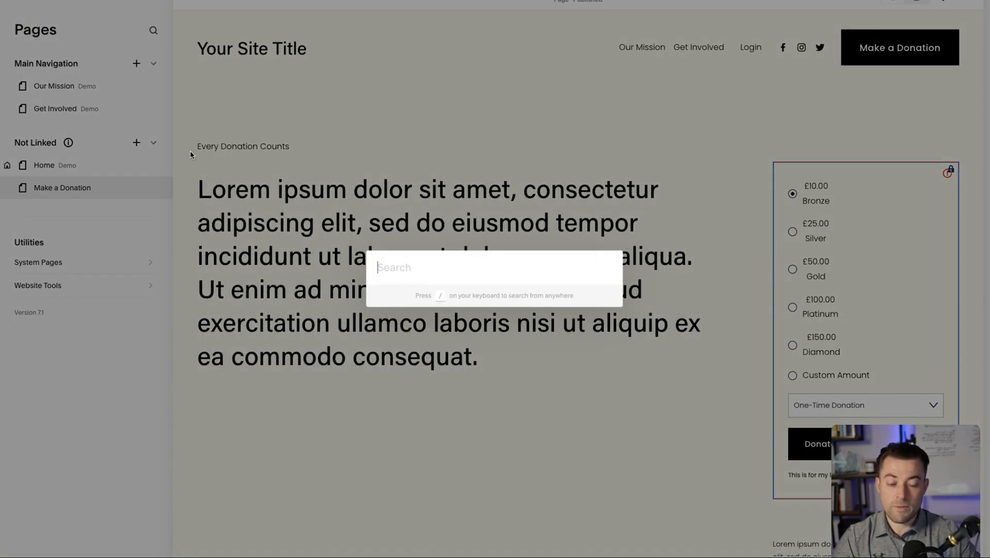
Search the site for 'general fund'
text(general f)
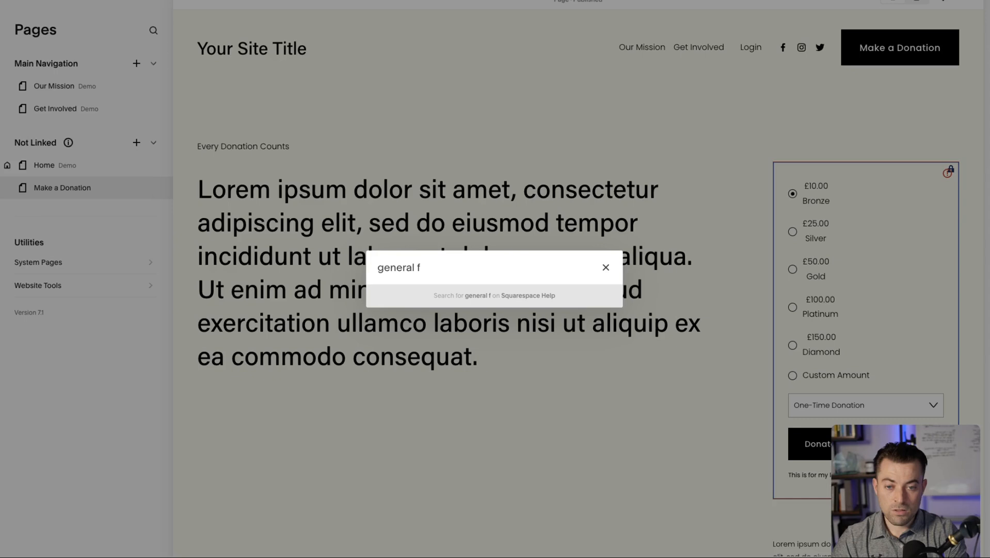
text(und)
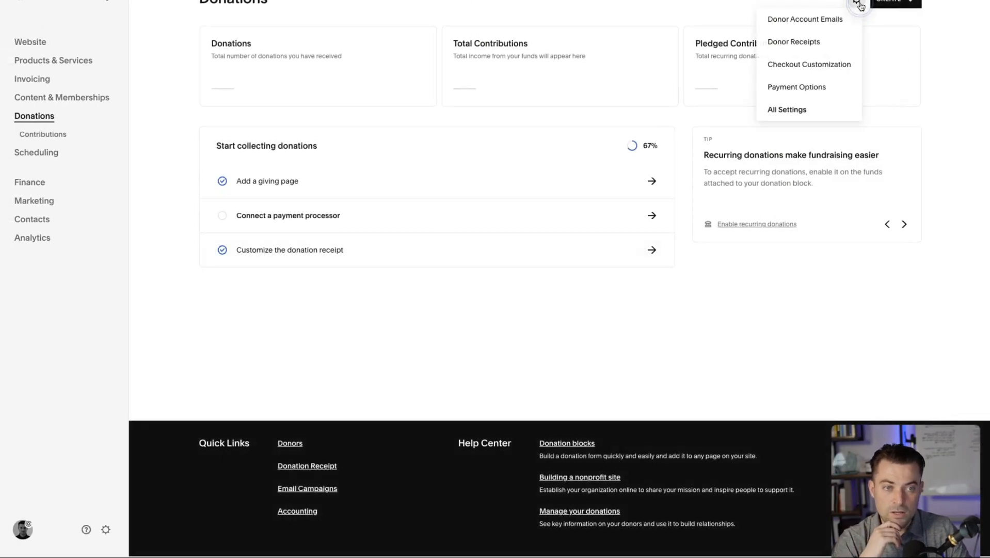
mouse_move(801, 87)
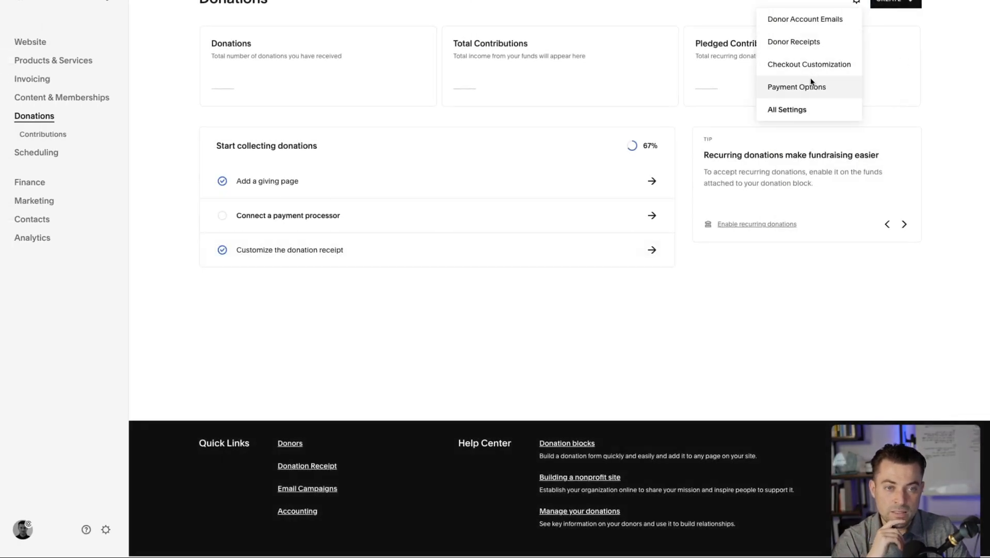
From the Donations gear menu choose All Settings to reach the site's Selling settings
click(797, 87)
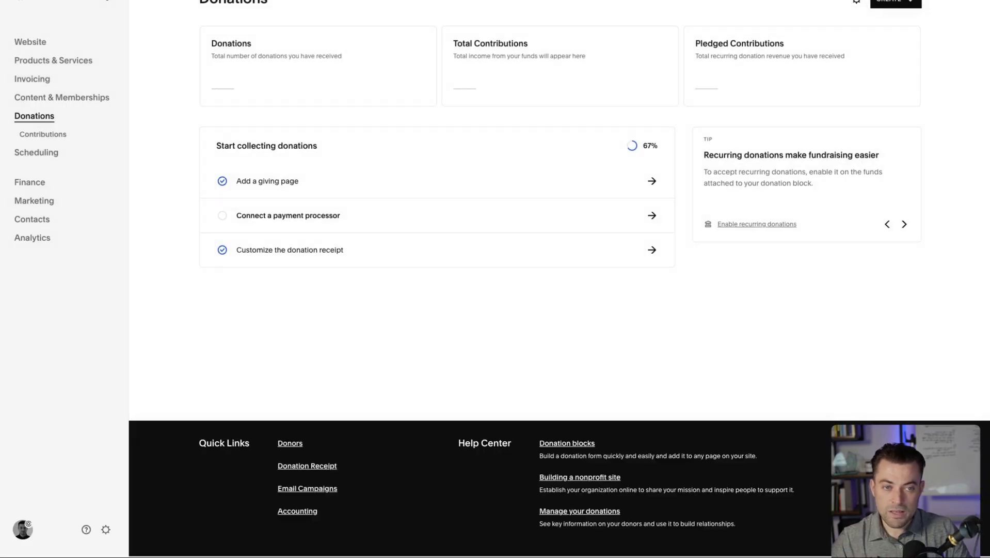
click(854, 3)
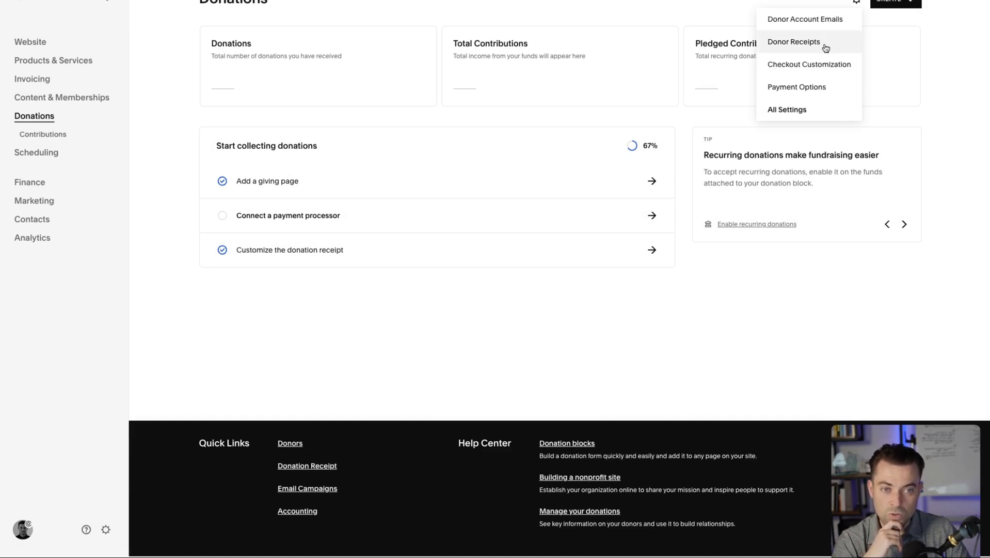
mouse_move(828, 20)
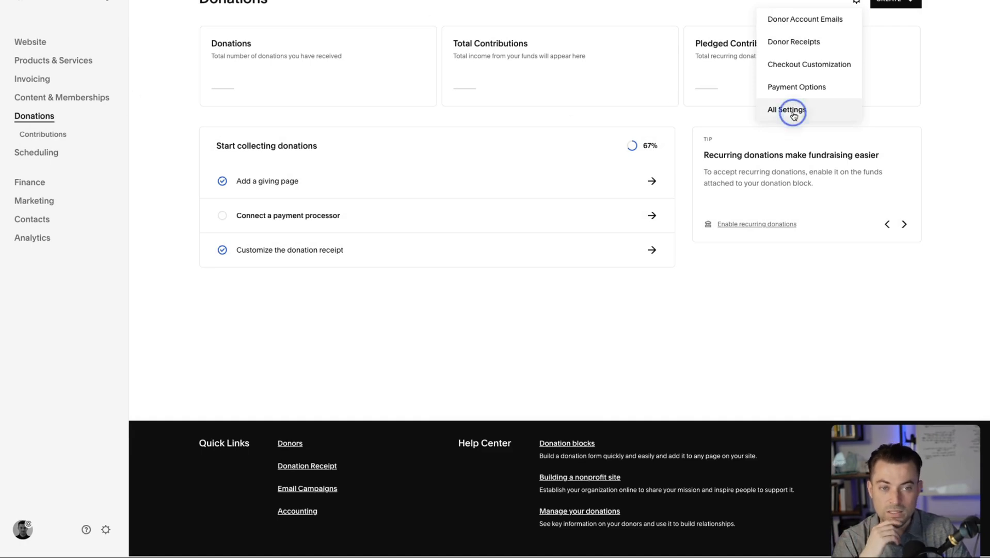
click(793, 109)
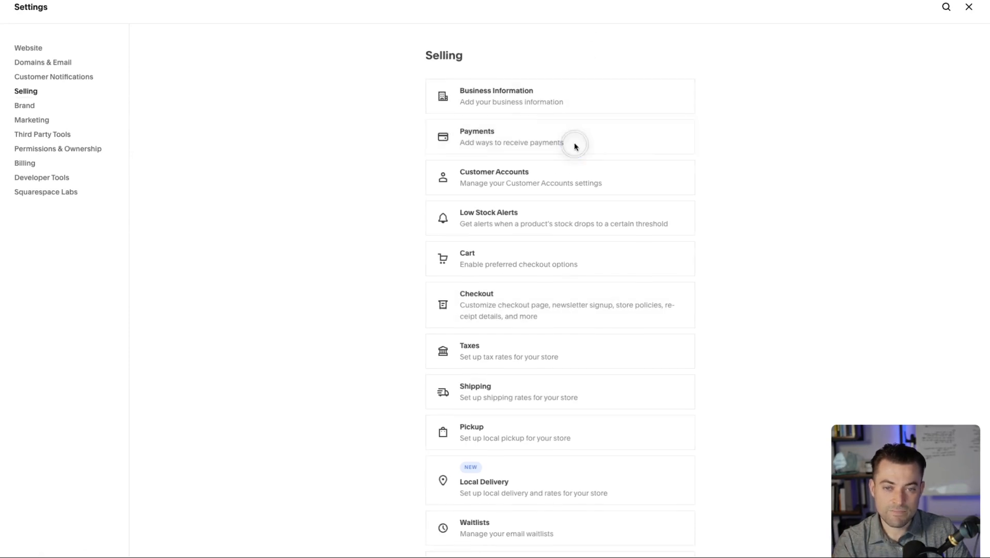
click(575, 146)
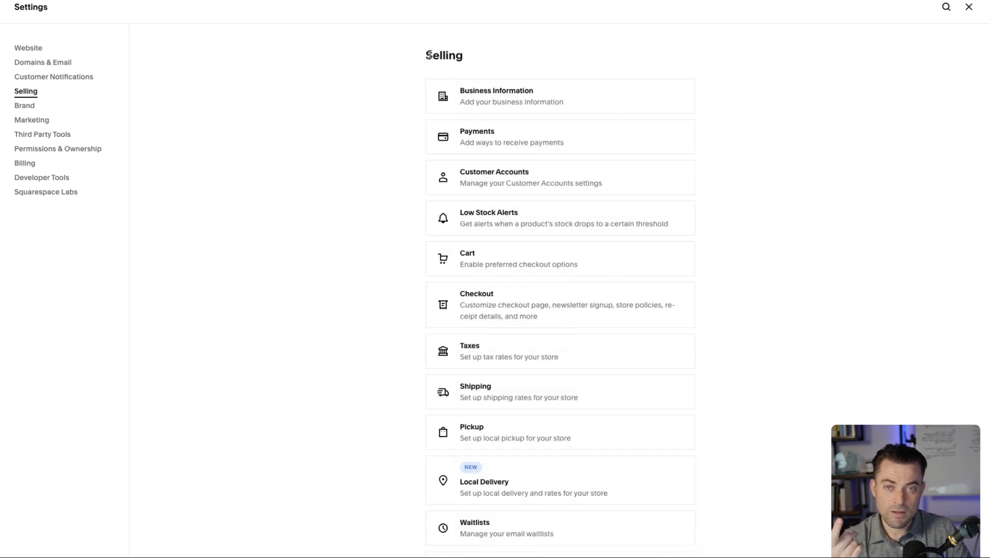
mouse_move(437, 68)
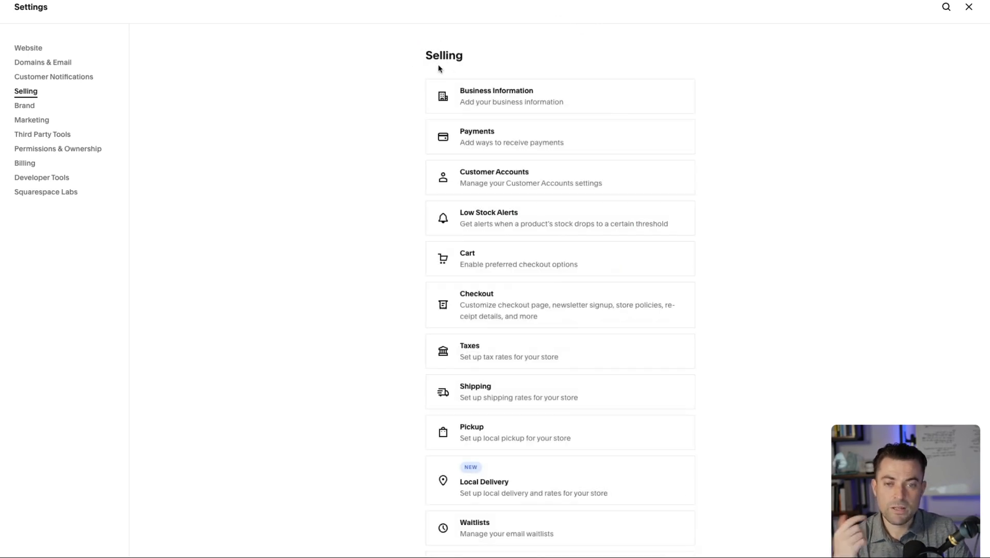
scroll(down, 3)
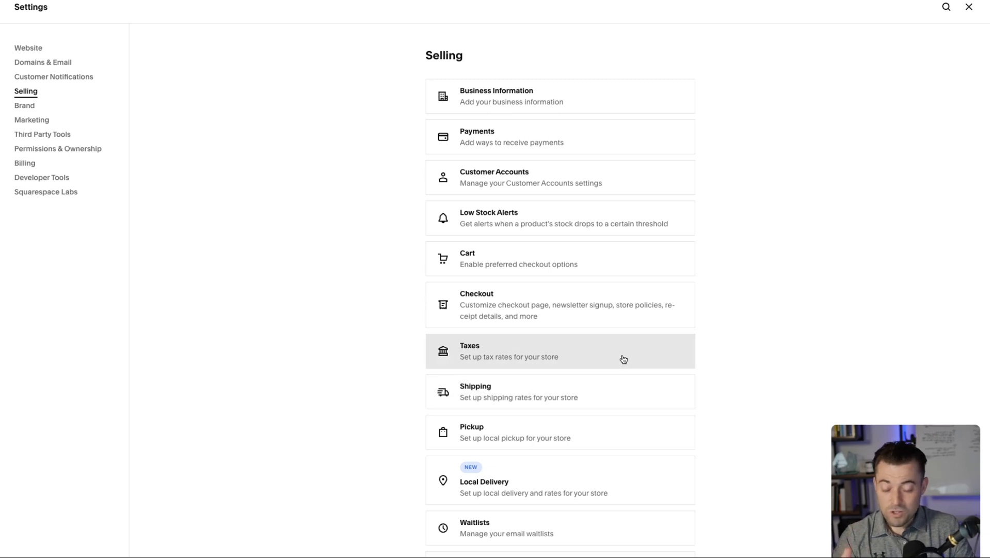
mouse_move(816, 12)
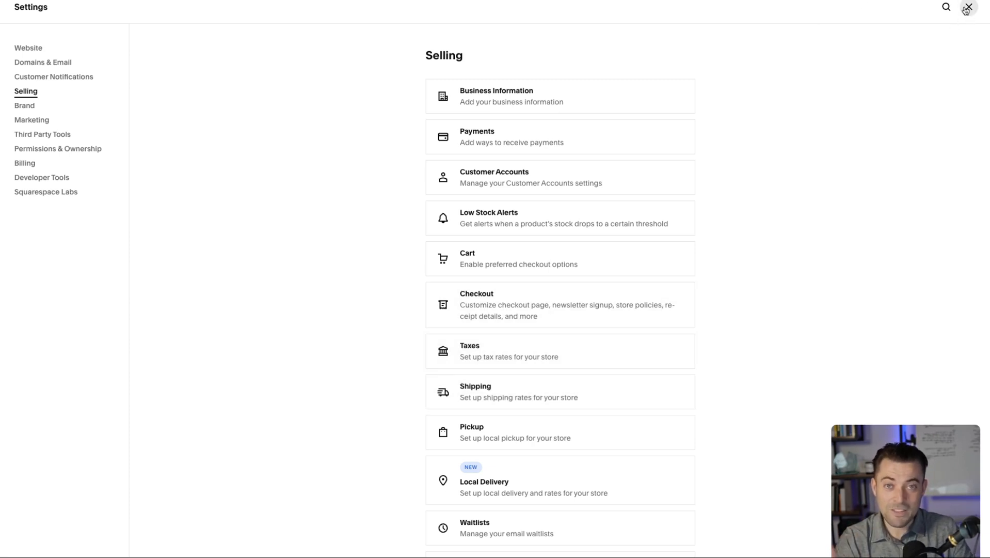
Close the Settings panel and return to the Donations overview
click(968, 6)
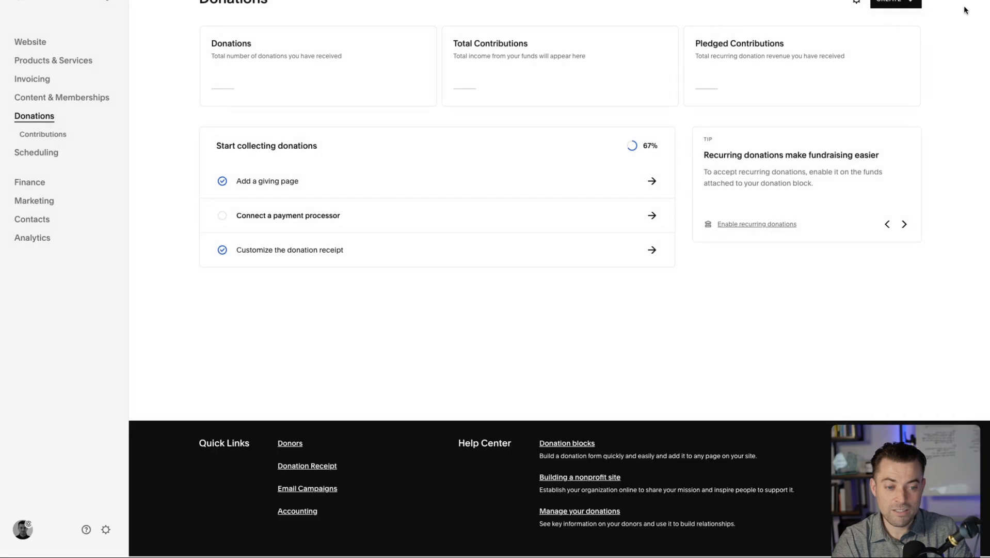
mouse_move(728, 181)
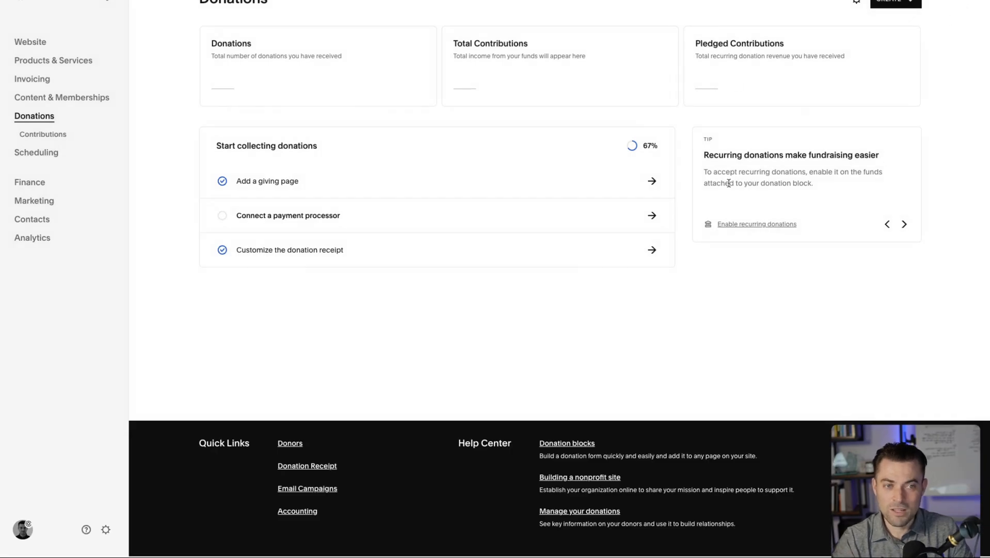
mouse_move(6, 11)
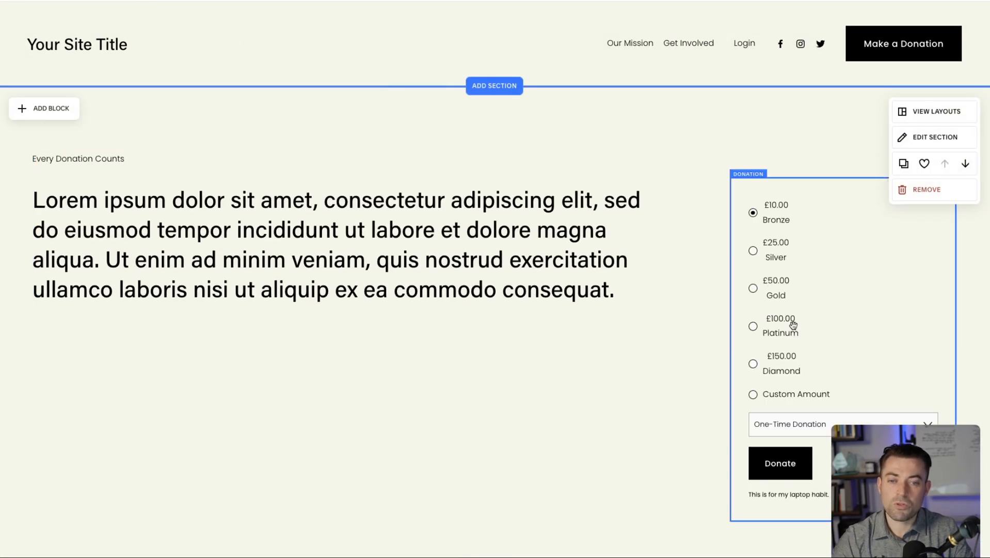
Edit the donation block and set its Button Text to 'Donate to the cause'
click(931, 136)
text(Donate to the cause)
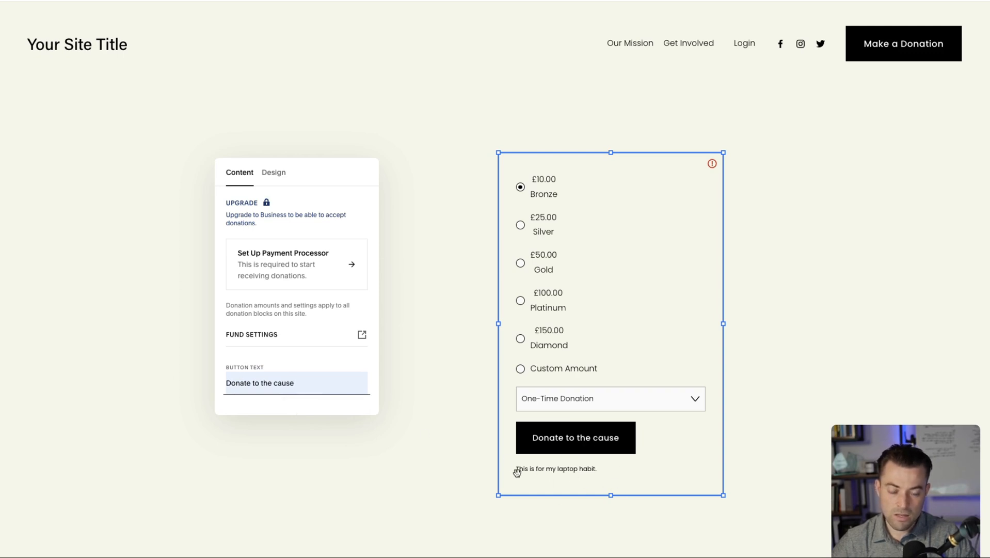
mouse_move(508, 483)
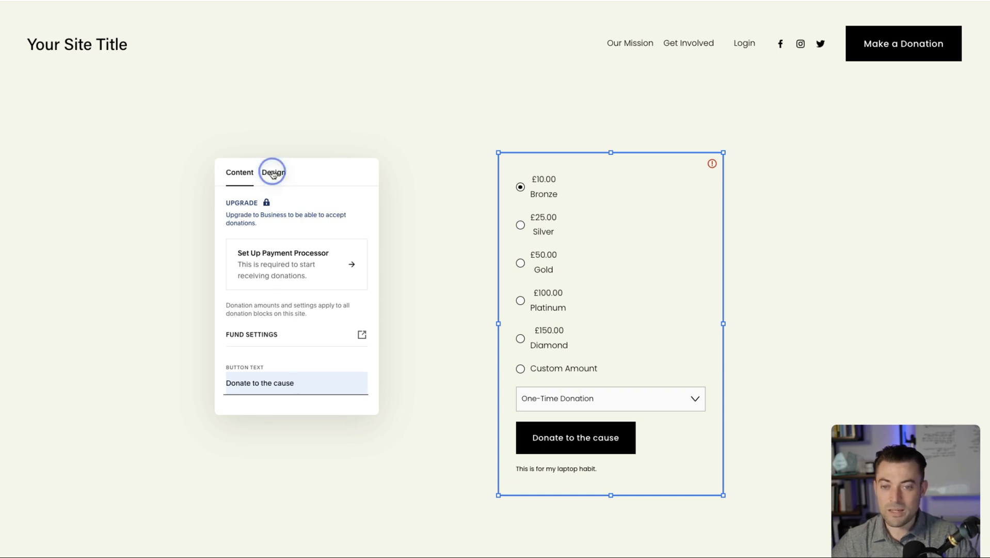
Choose the boxed tier-button form style and turn on the block background, trying black then white
click(273, 172)
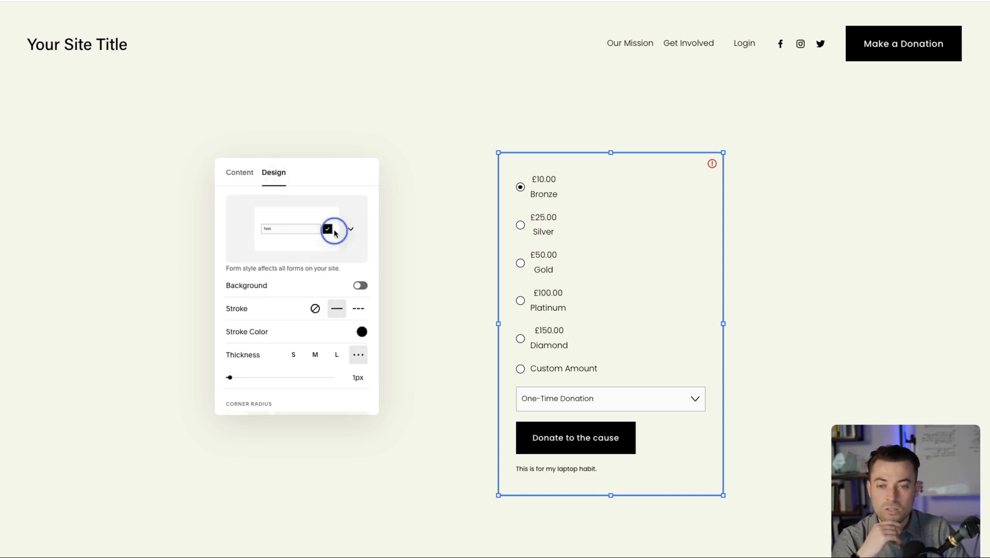
click(350, 228)
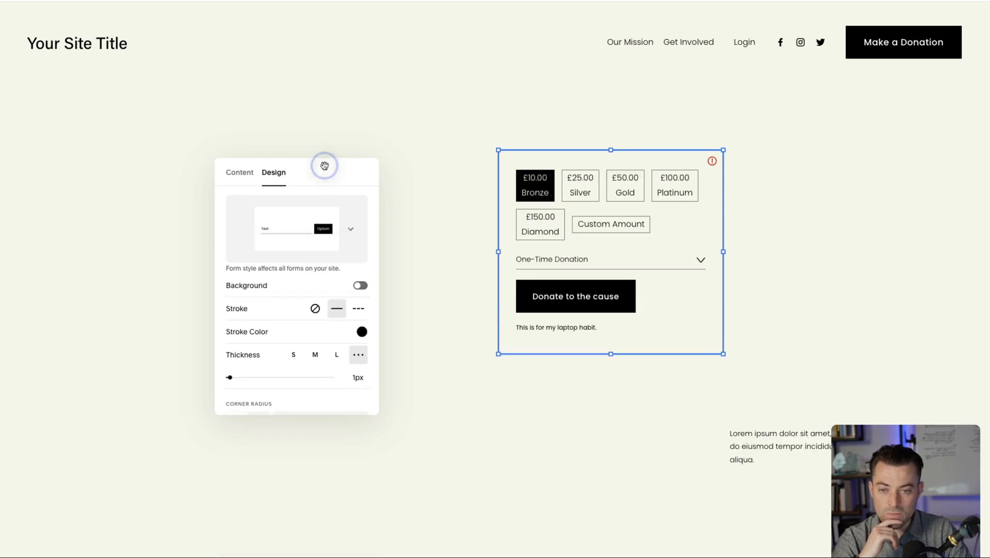
click(359, 285)
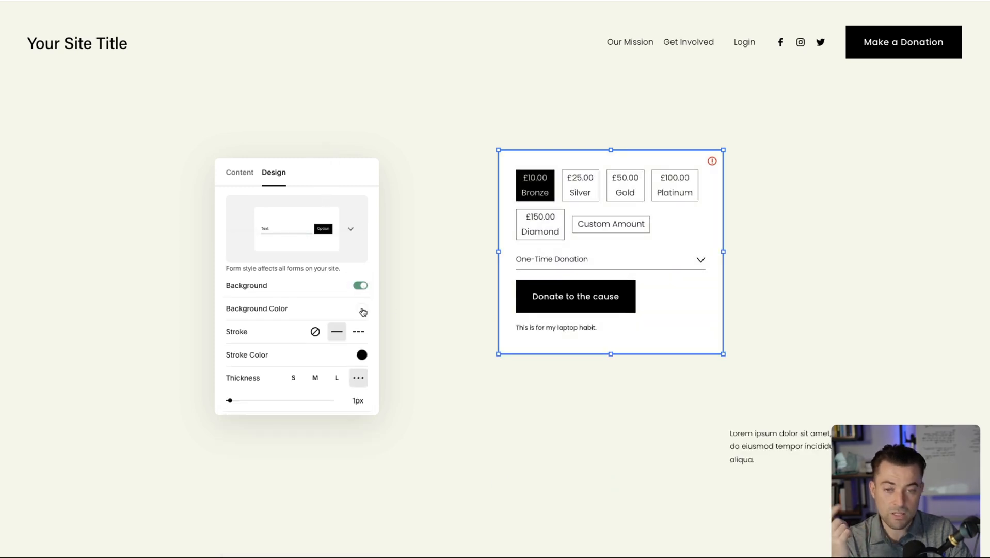
click(361, 308)
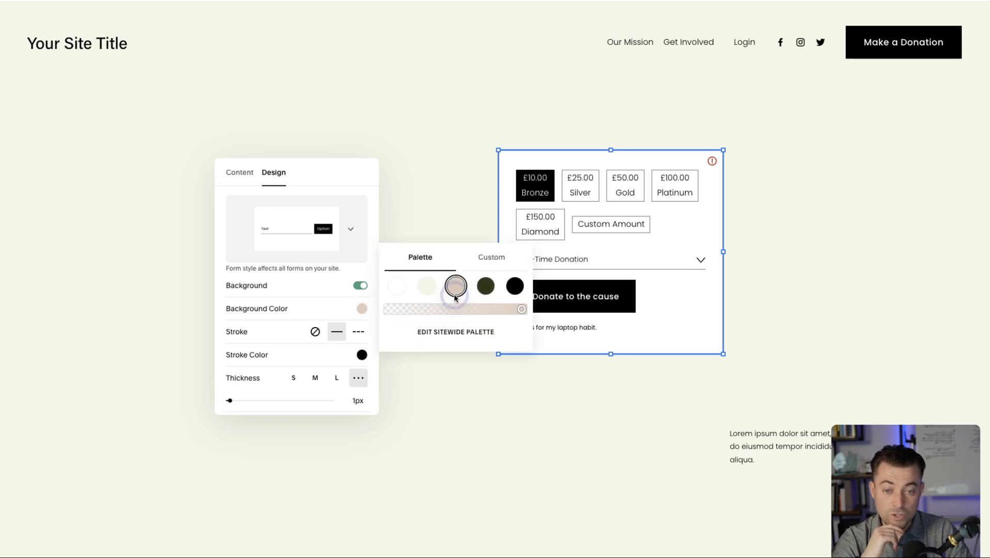
click(514, 285)
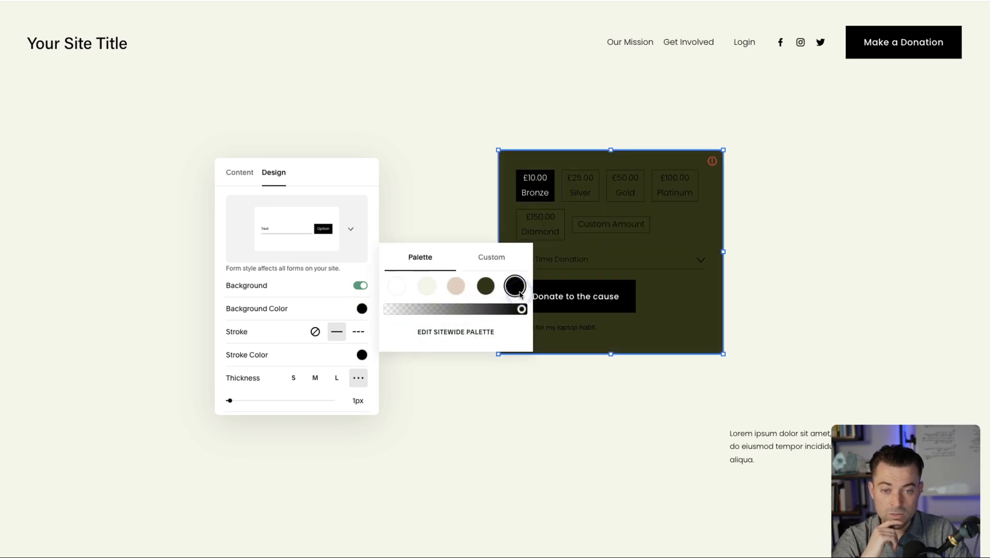
click(396, 285)
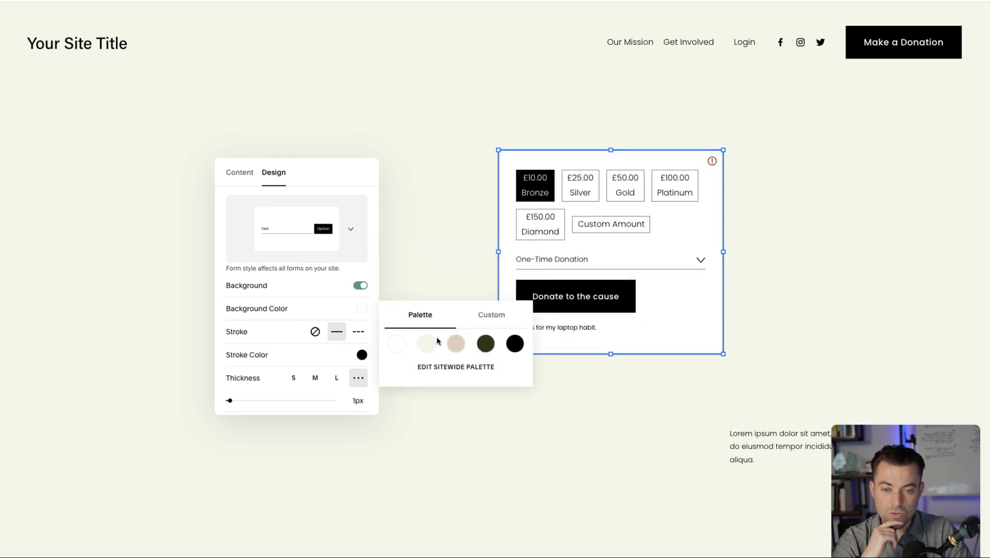
mouse_move(421, 339)
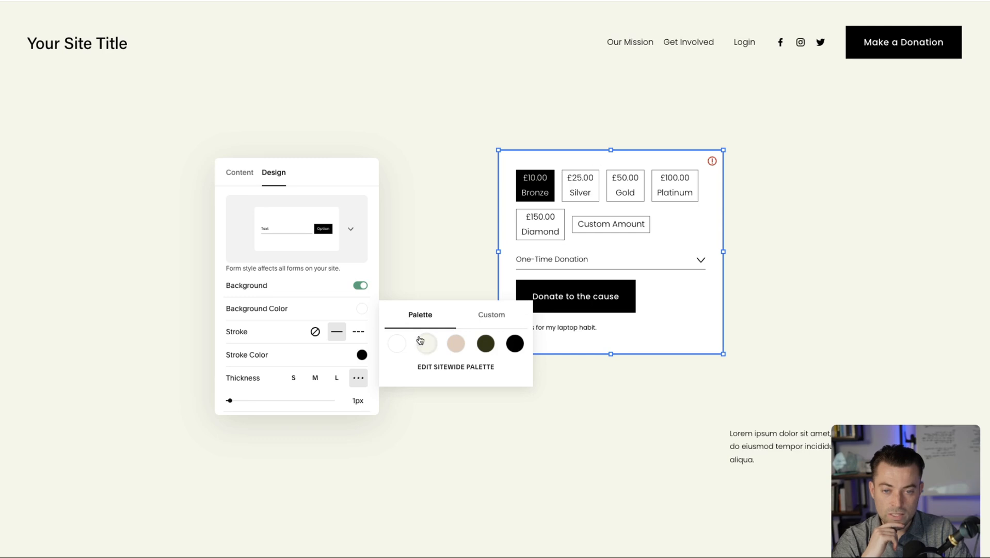
Give the block a solid white border and thicken it to 15px
click(314, 330)
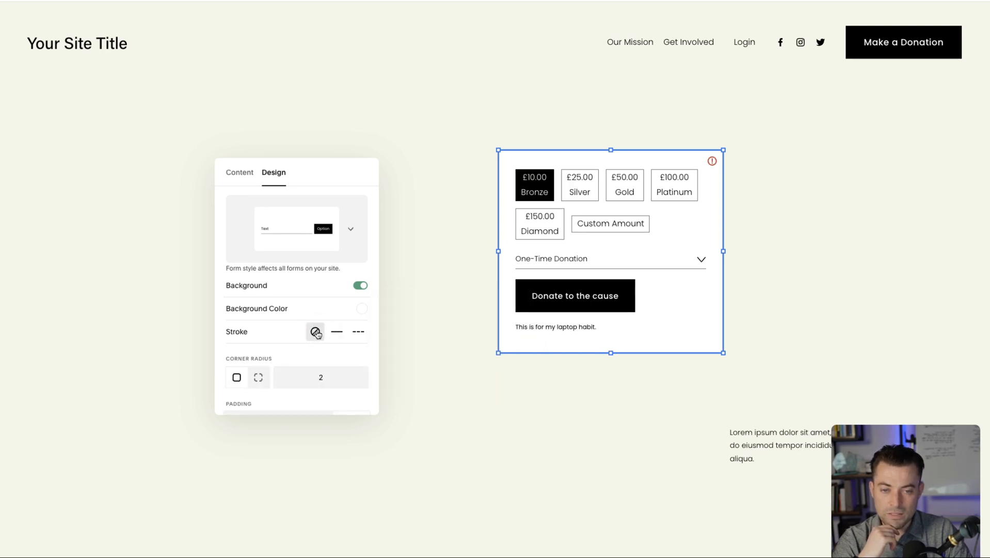
click(360, 331)
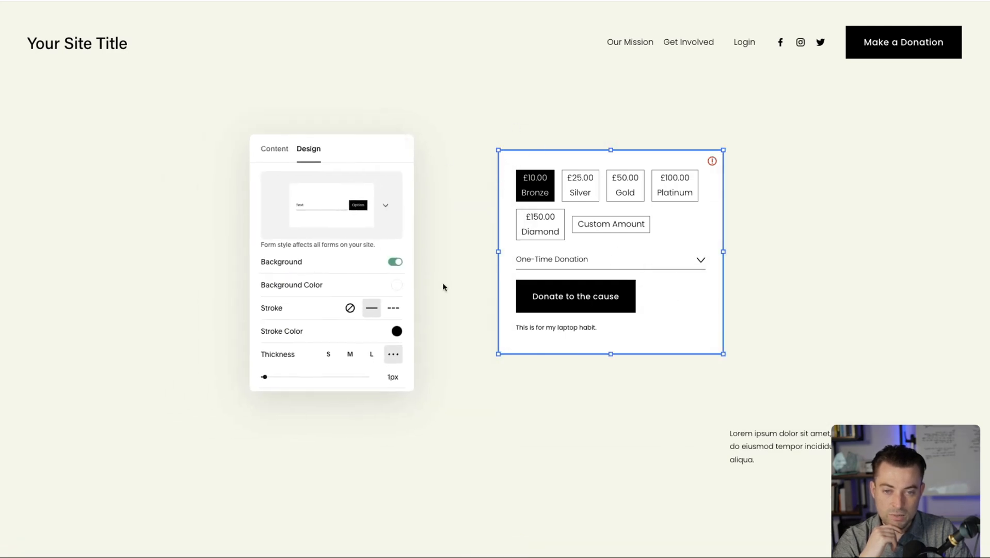
click(397, 330)
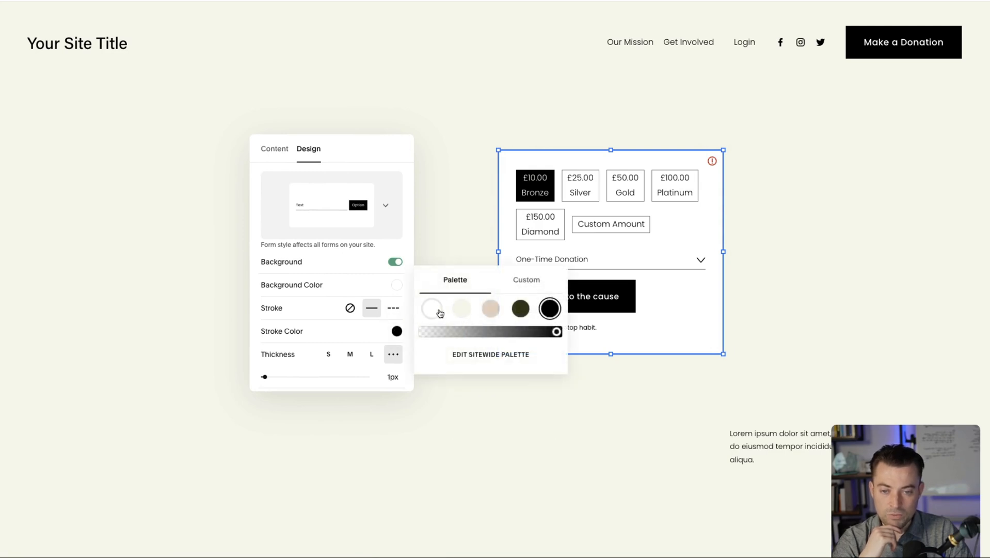
click(431, 307)
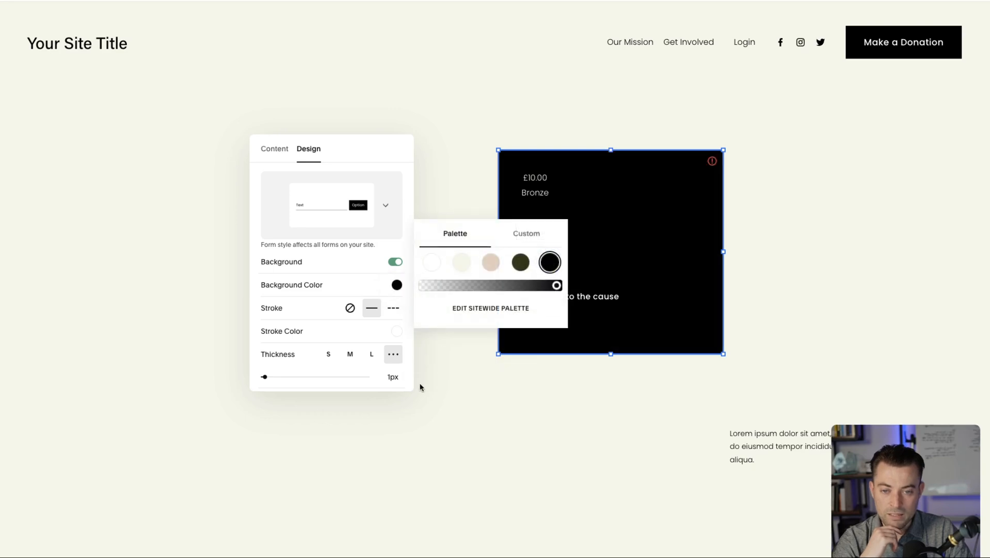
drag(265, 376, 222, 372)
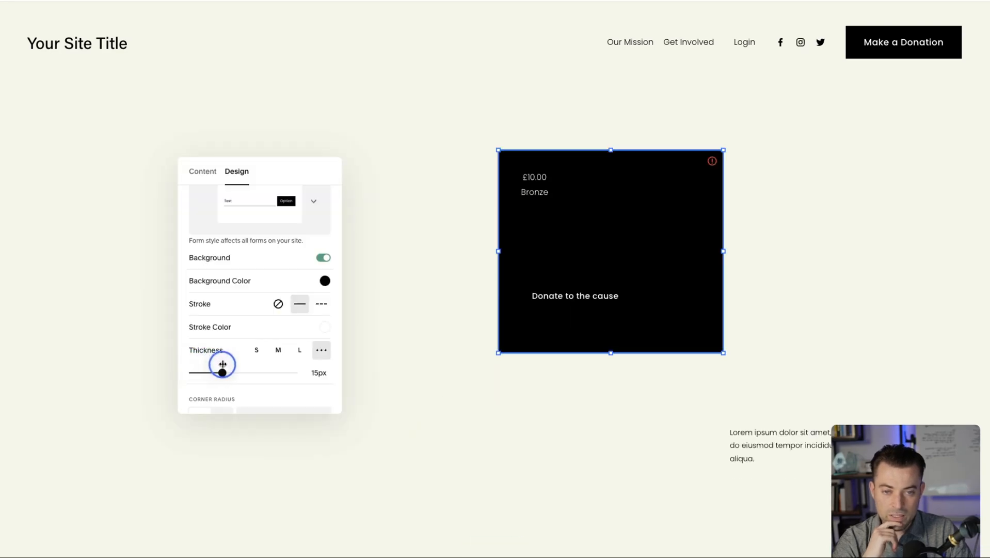
drag(222, 372, 208, 371)
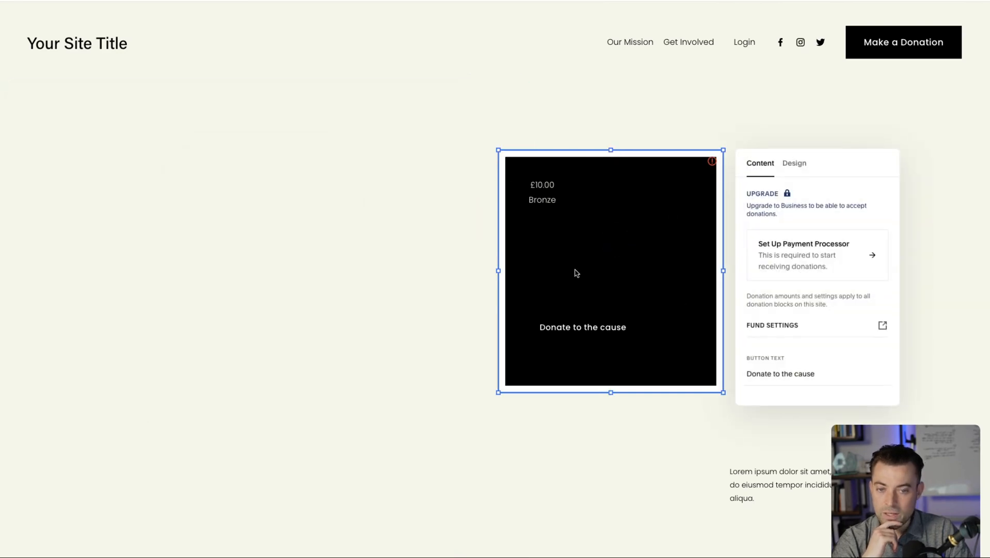
Set the border thickness to medium and centre the donation amounts and disclaimer
click(794, 163)
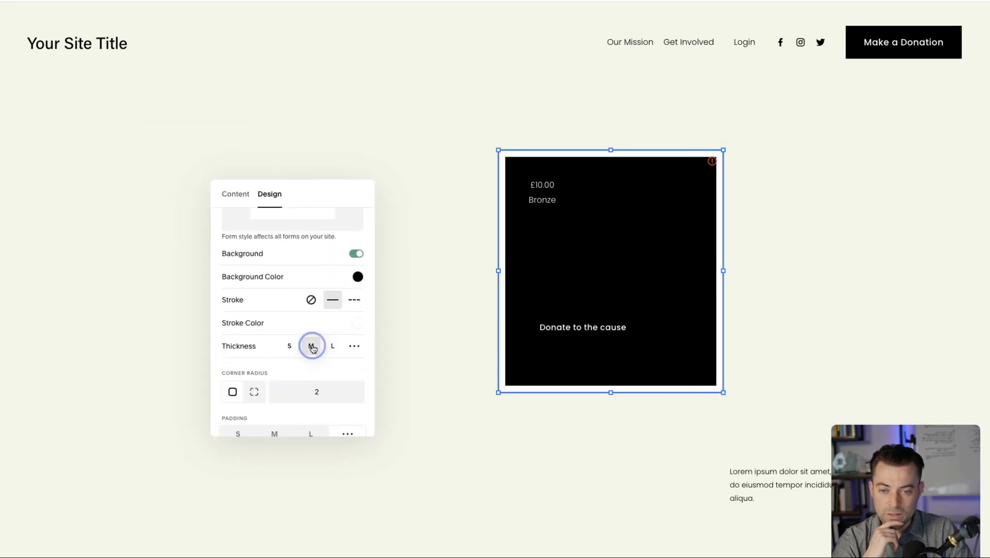
click(311, 346)
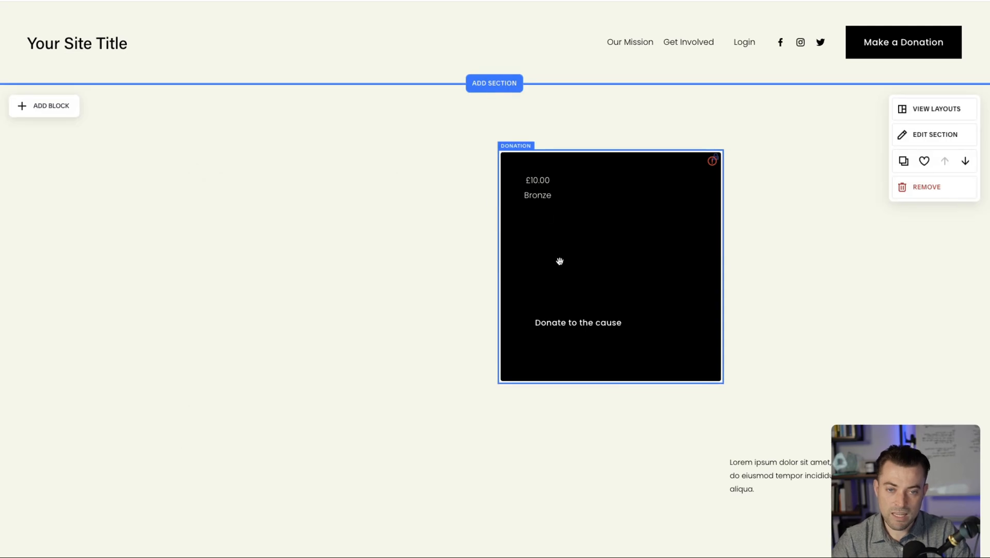
click(933, 135)
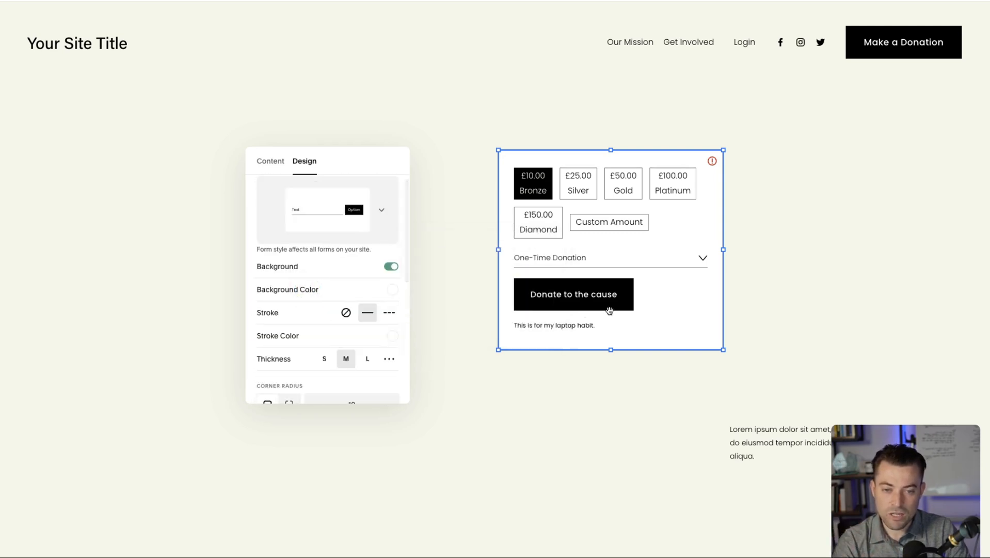
scroll(down, 3)
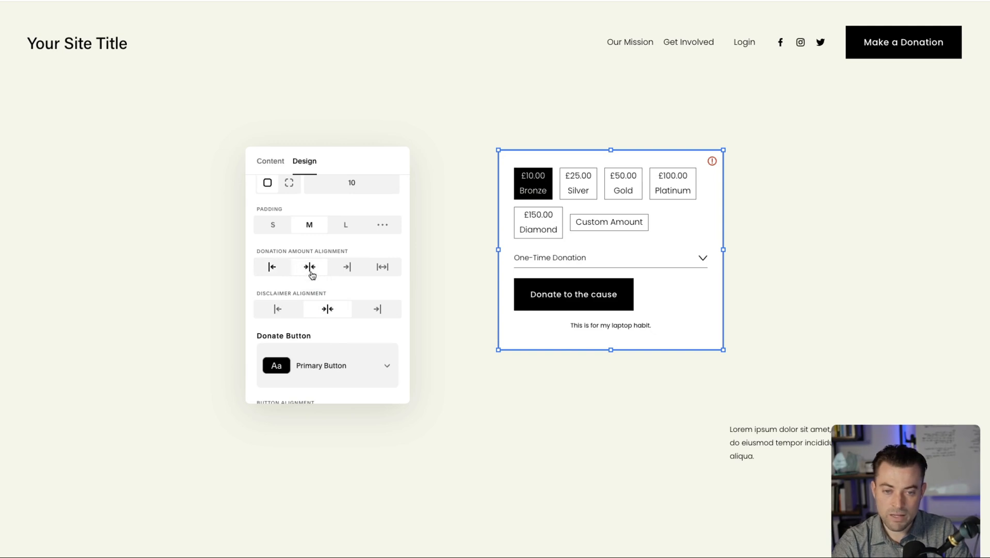
click(309, 267)
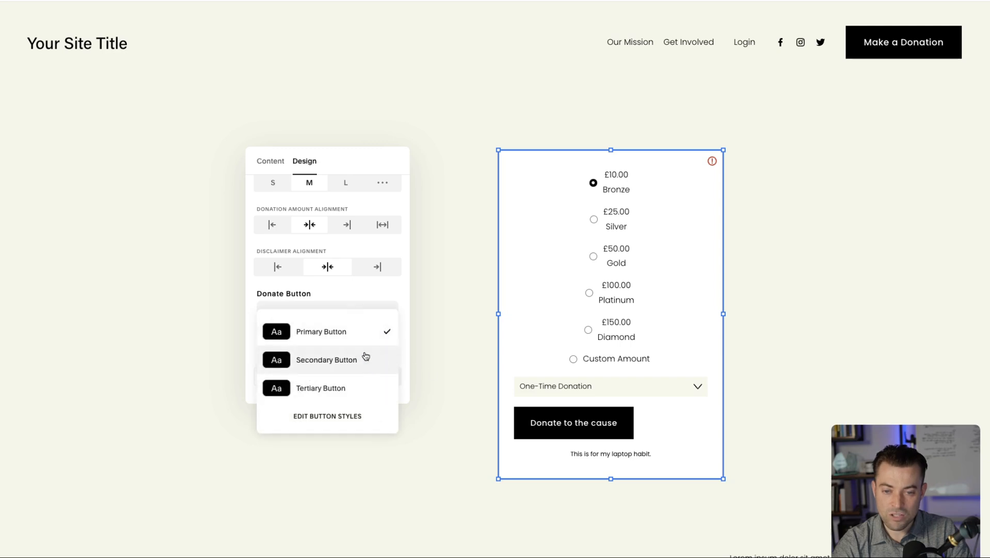
Centre the donate button and apply the first Recommended Form Pack with boxed tier buttons
click(321, 388)
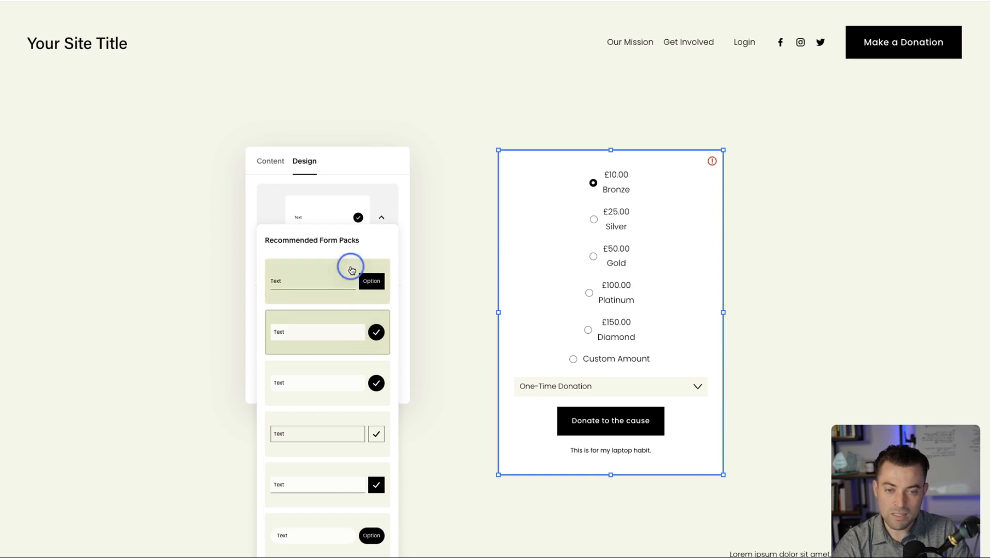
click(350, 280)
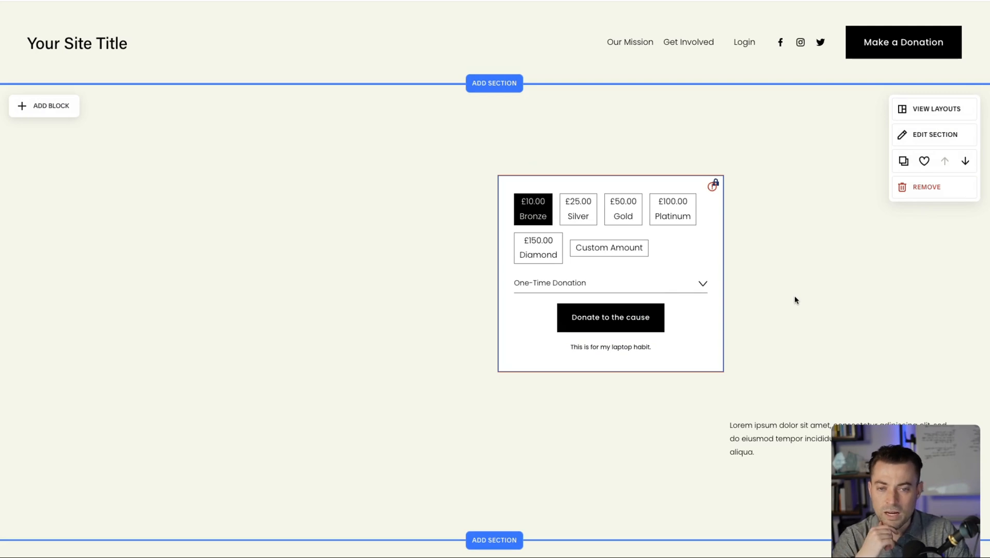
mouse_move(772, 287)
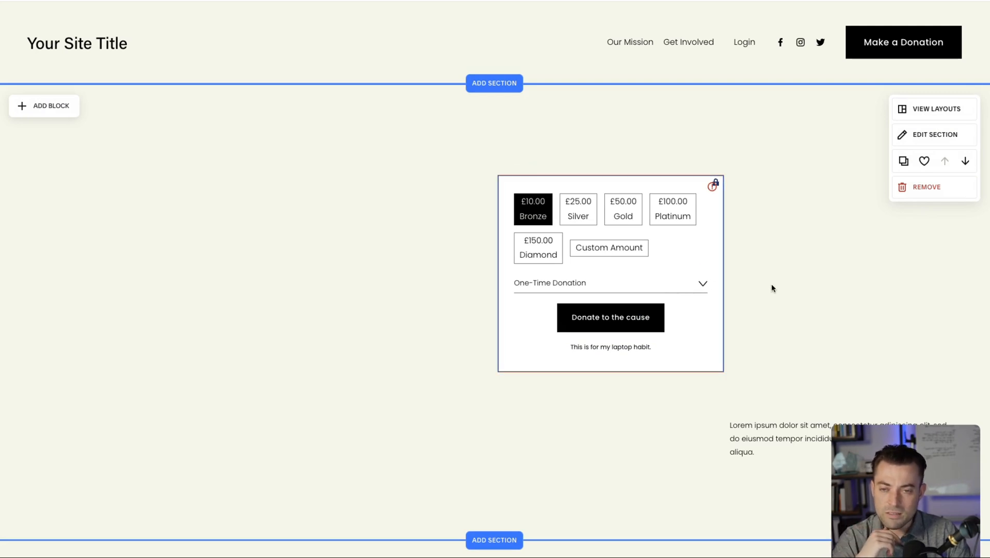
mouse_move(721, 190)
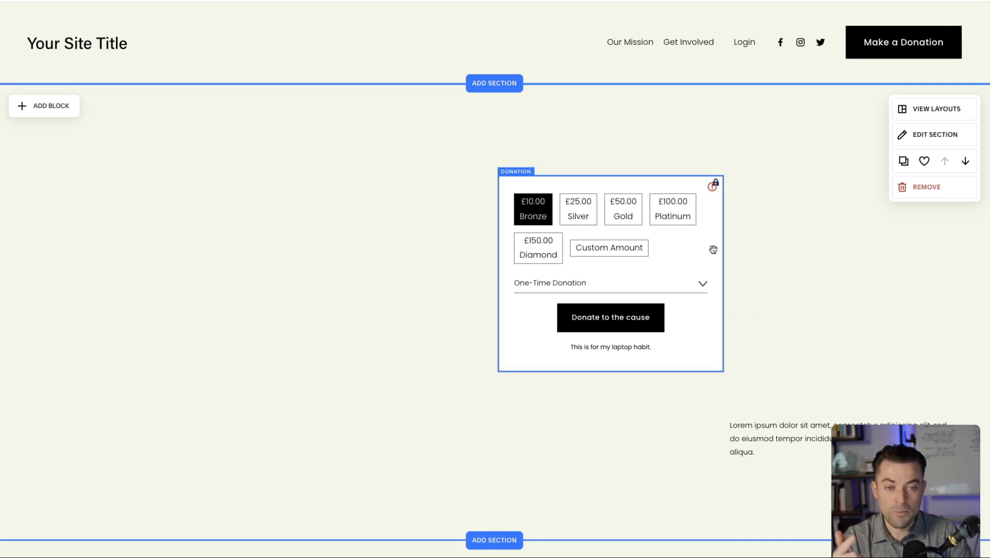
mouse_move(696, 205)
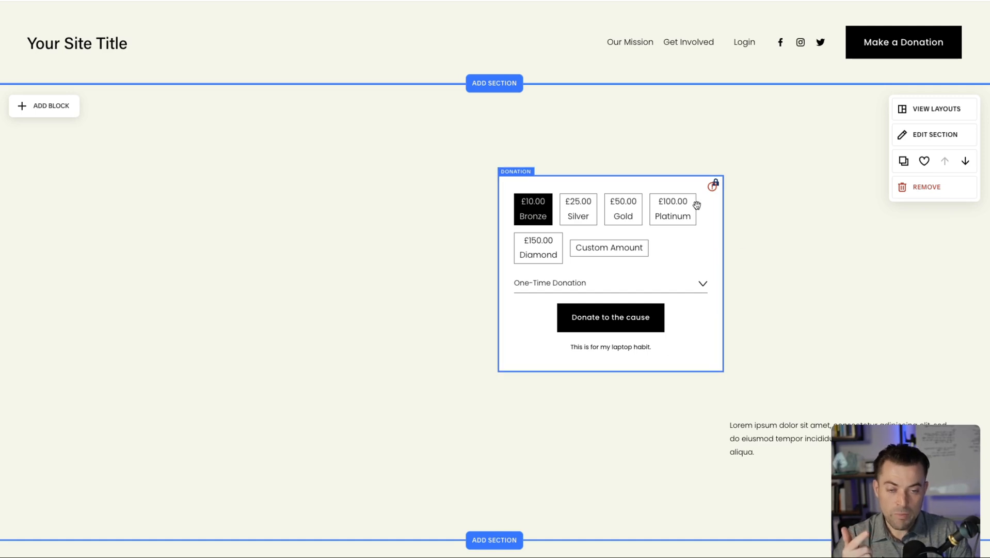
mouse_move(576, 317)
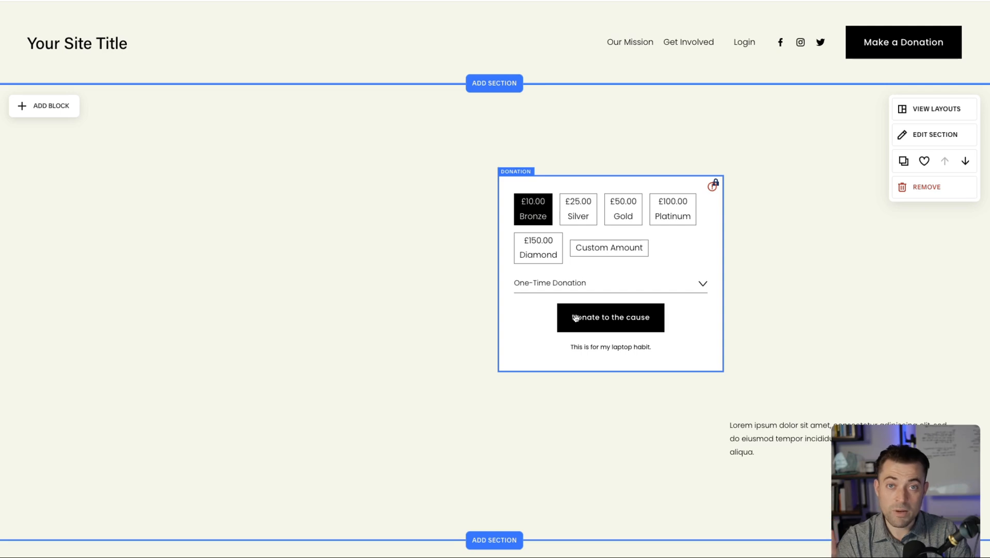